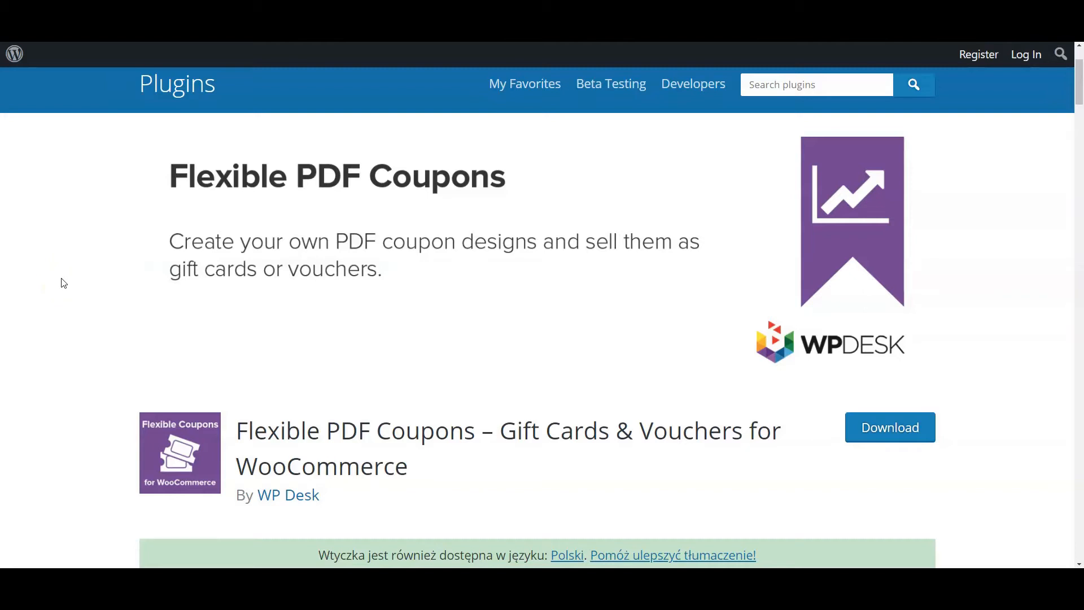
Scroll down the Beauty Salon Gift Voucher product page to the package selector.
{"action": "scroll", "scroll_direction": "down", "scroll_amount": 3}
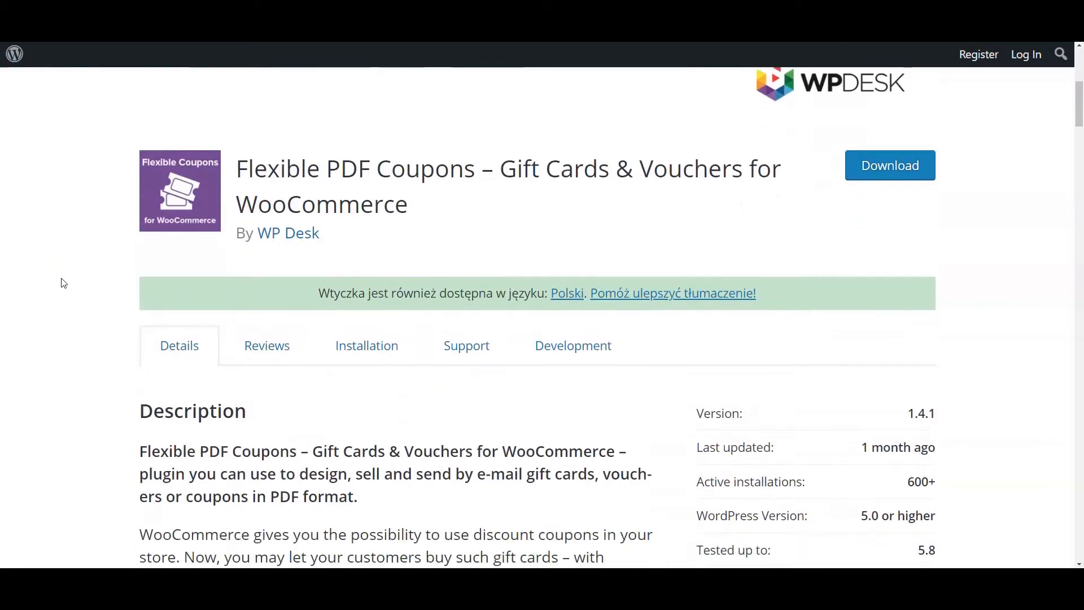
{"action": "scroll", "scroll_direction": "down", "scroll_amount": 3}
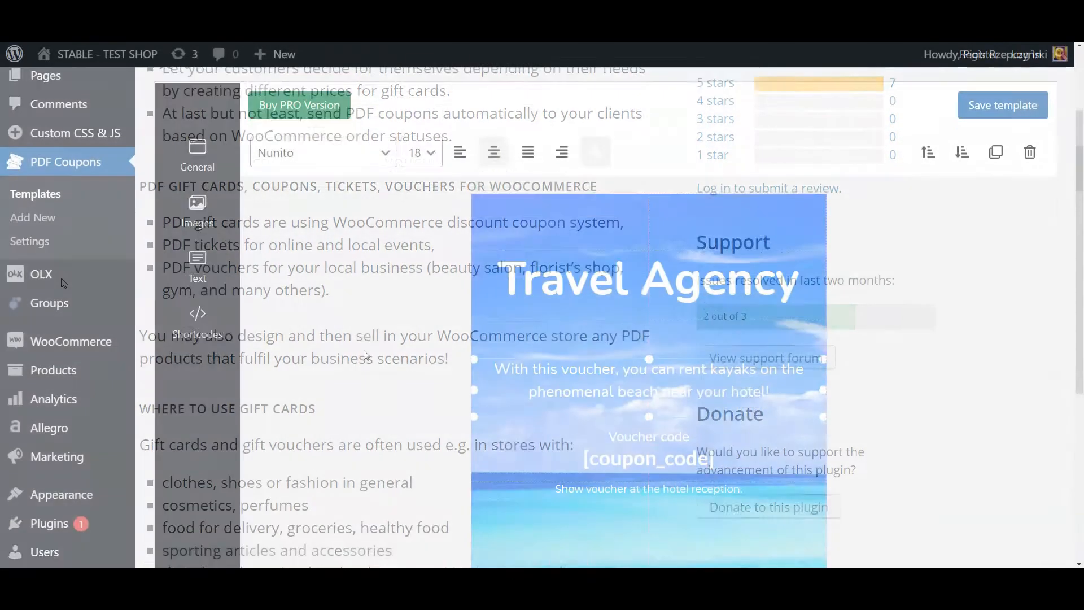
{"action": "scroll", "scroll_direction": "down", "scroll_amount": 3}
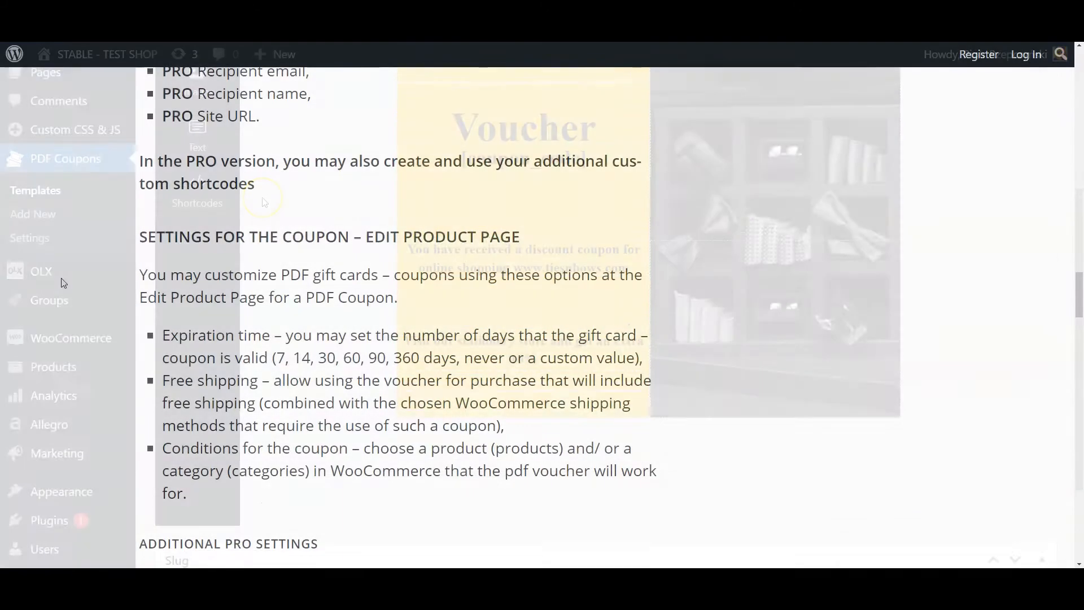
{"action": "scroll", "scroll_direction": "down", "scroll_amount": 3}
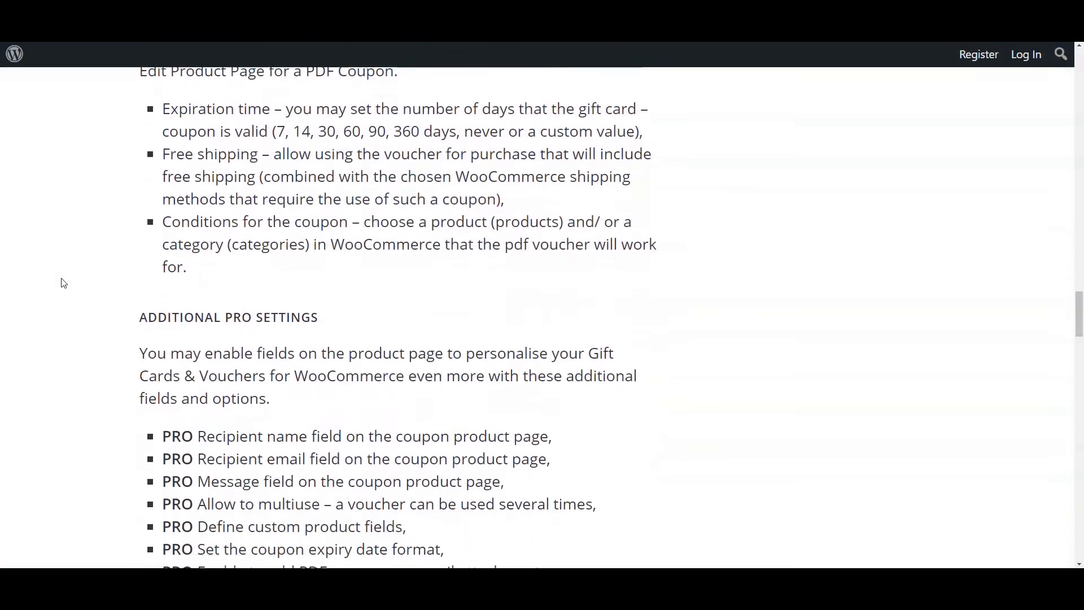
{"action": "scroll", "scroll_direction": "down", "scroll_amount": 3}
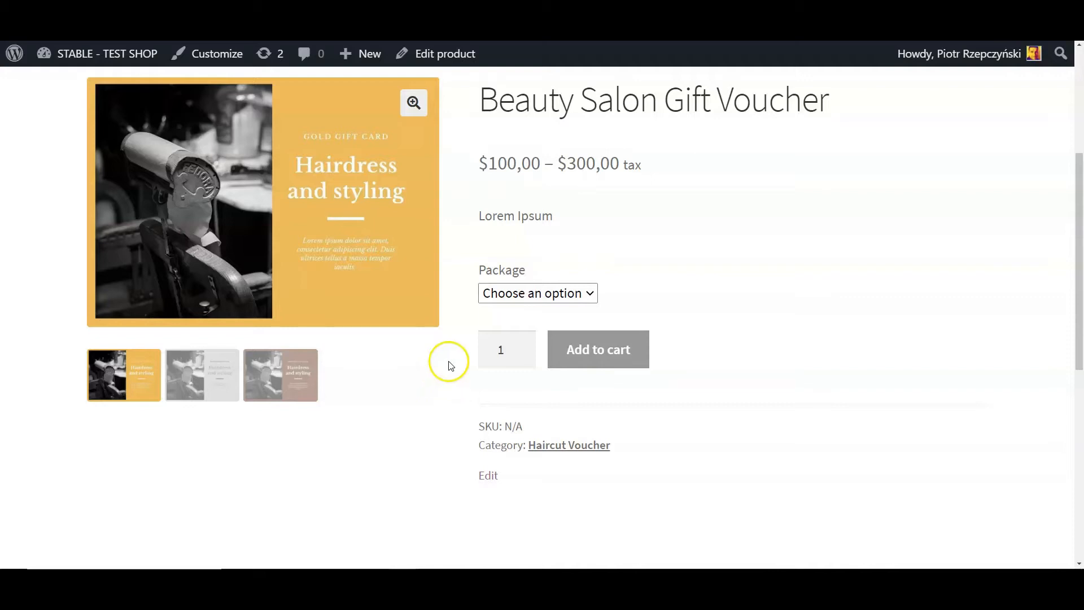
Choose the bronze, silver and then gold package, showing each card design and price.
{"action": "left_click", "coordinate": [538, 292]}
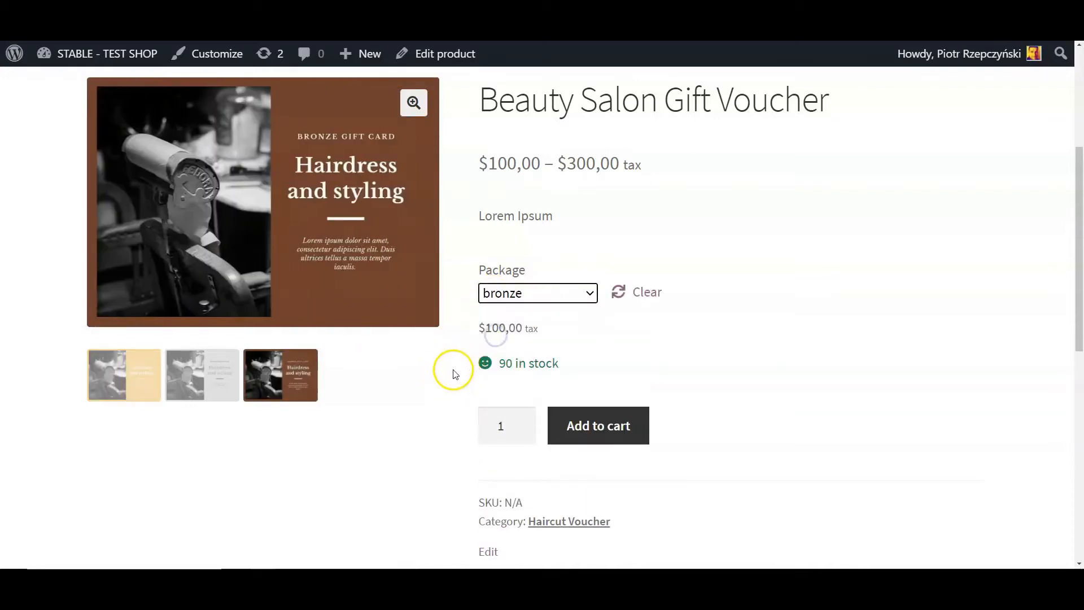
{"action": "left_click", "coordinate": [537, 292]}
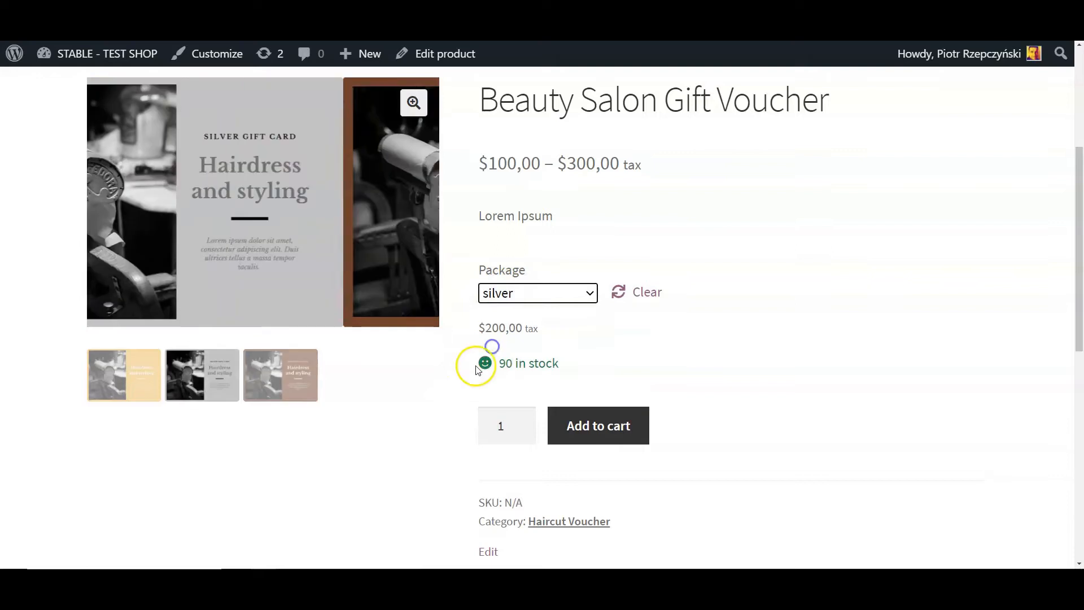
{"action": "left_click", "coordinate": [538, 292]}
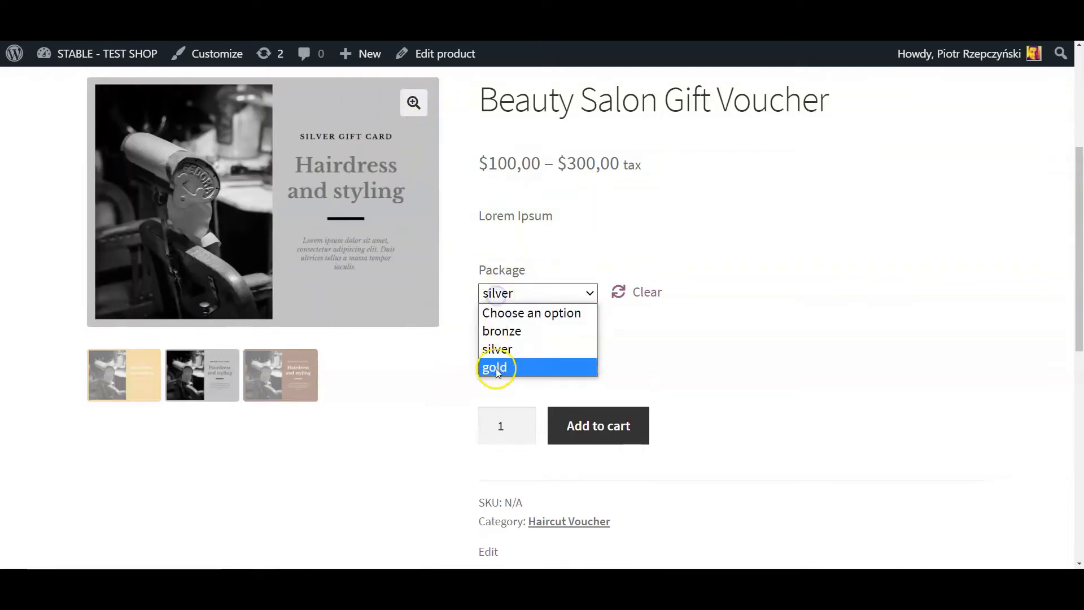
{"action": "left_click", "coordinate": [495, 367]}
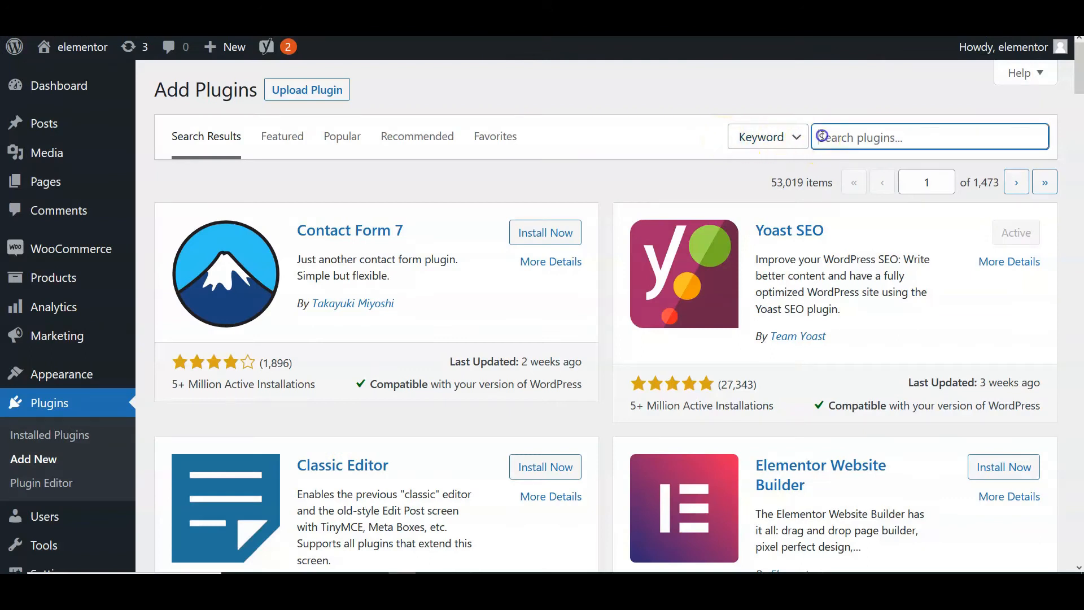
Search the plugin directory for 'flexible pdf coupons' and view the Flexible PDF Coupons plugin.
{"action": "type", "text": "flexible pdf"}
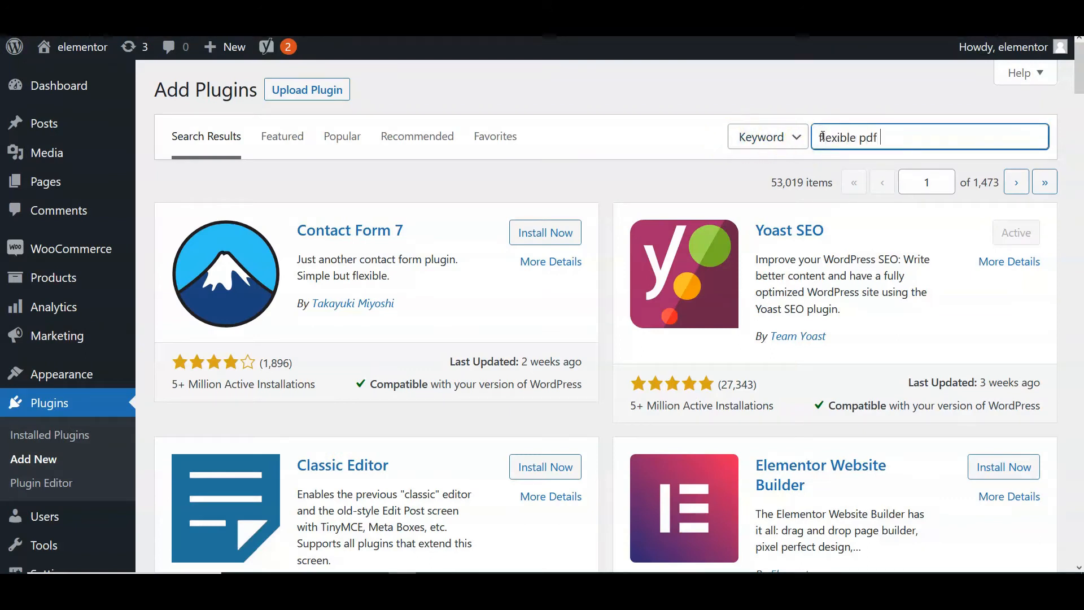
{"action": "type", "text": "coupons"}
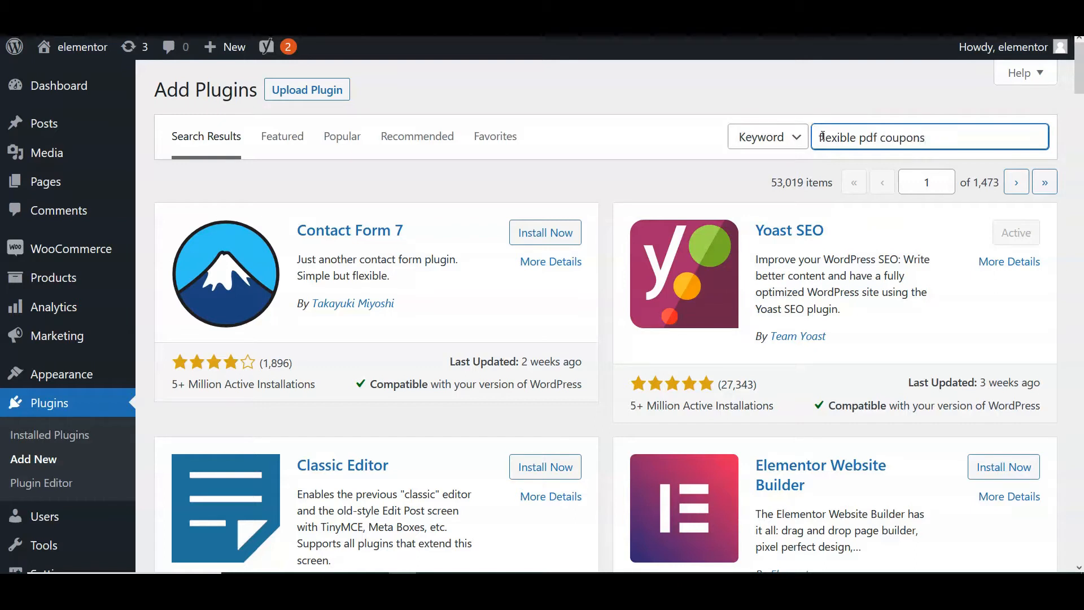
{"action": "key", "text": "Return"}
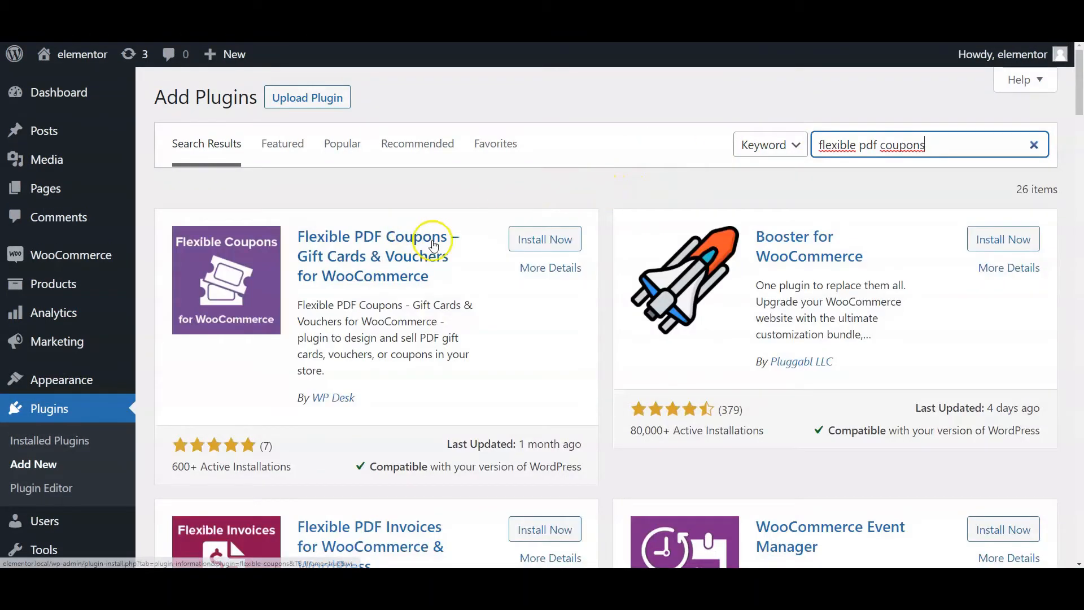
{"action": "left_click", "coordinate": [544, 239]}
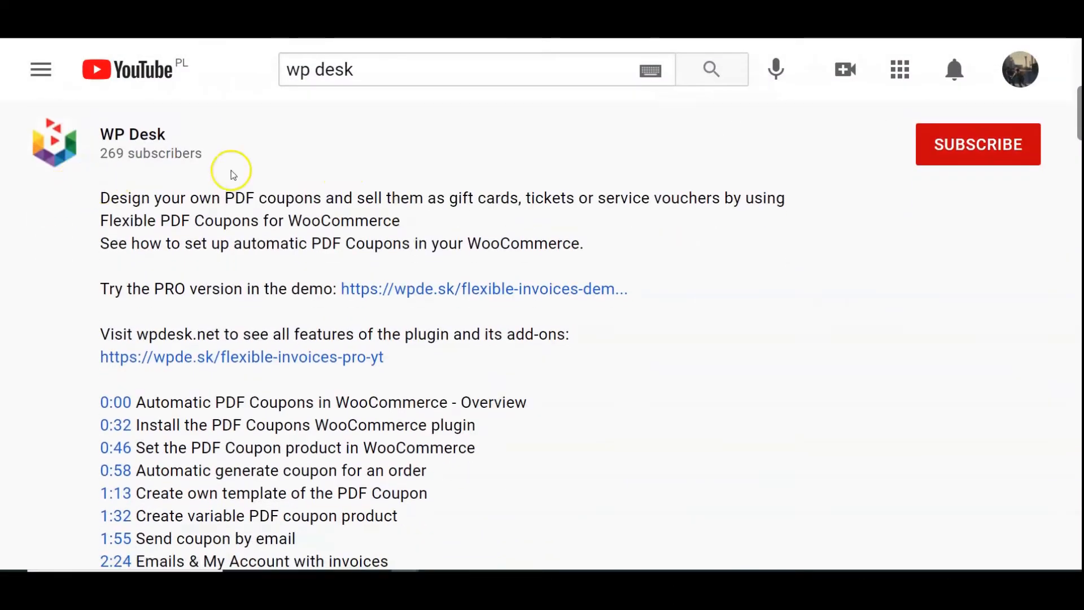
{"action": "mouse_move", "coordinate": [108, 386]}
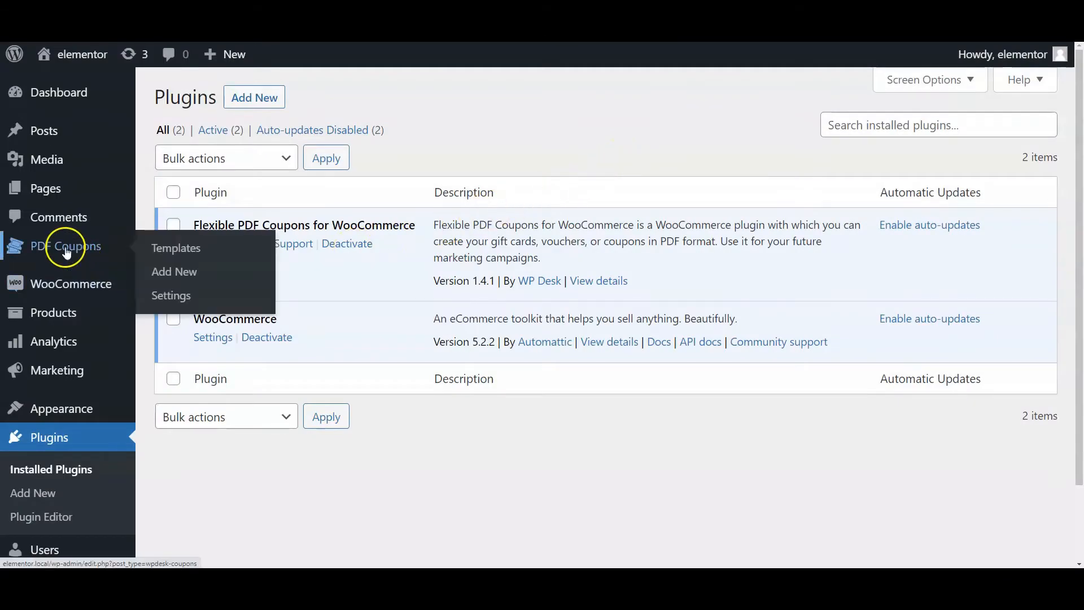
In PDF Coupons settings, set automatic coupon generation to Completed orders.
{"action": "left_click", "coordinate": [171, 294]}
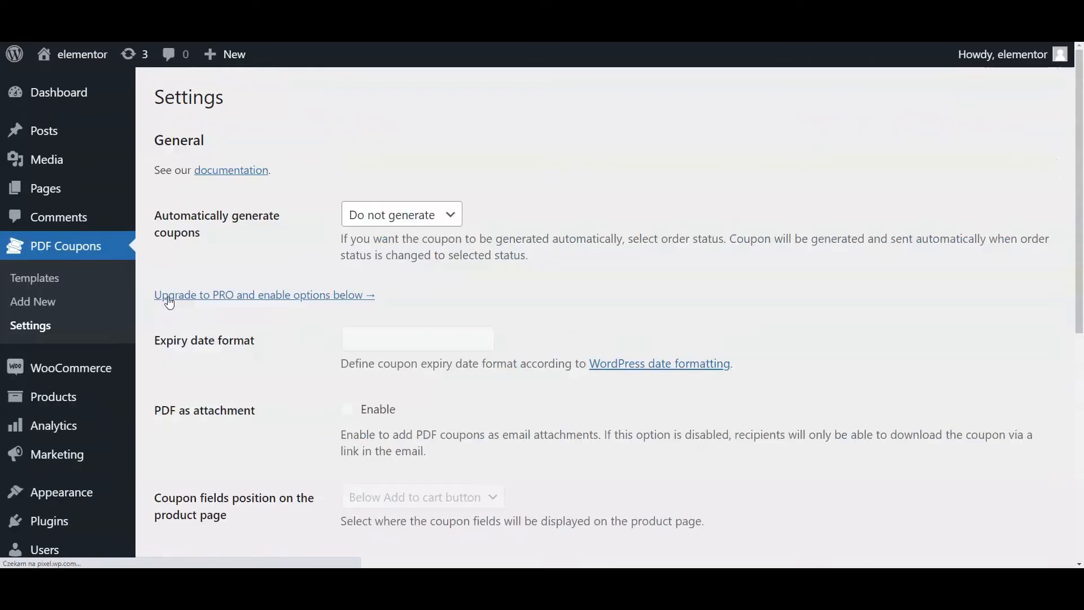
{"action": "left_click", "coordinate": [400, 214]}
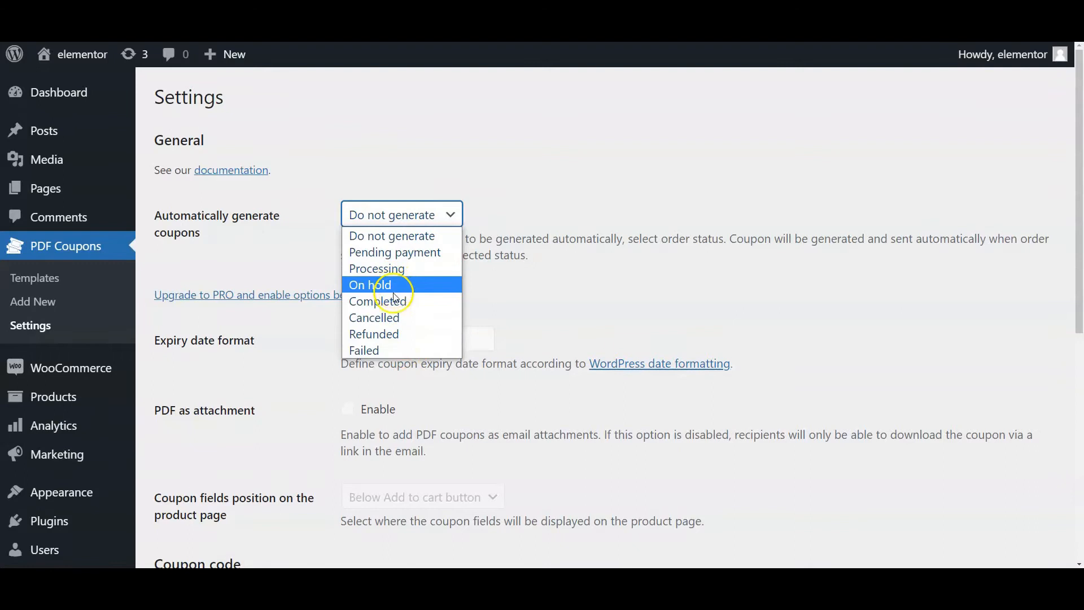
{"action": "scroll", "scroll_direction": "down", "scroll_amount": 3}
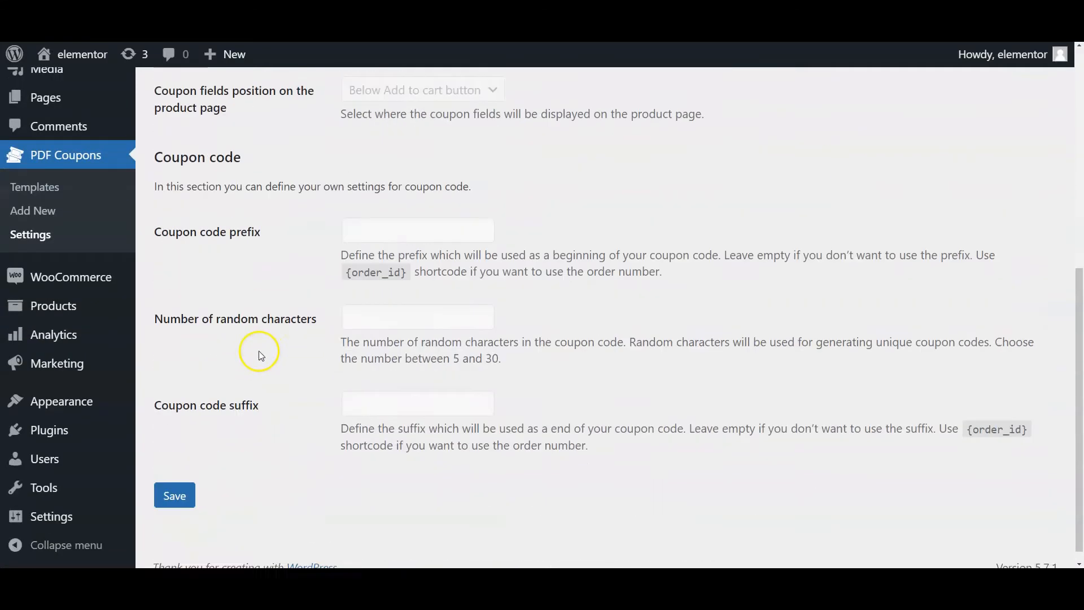
{"action": "scroll", "scroll_direction": "up", "scroll_amount": 3}
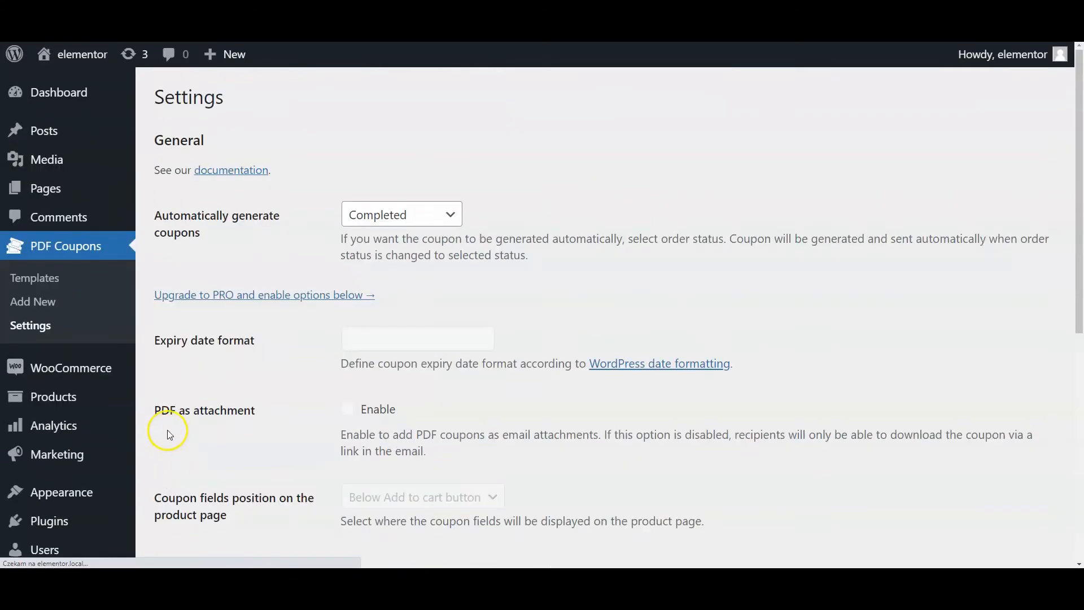
{"action": "mouse_move", "coordinate": [178, 346]}
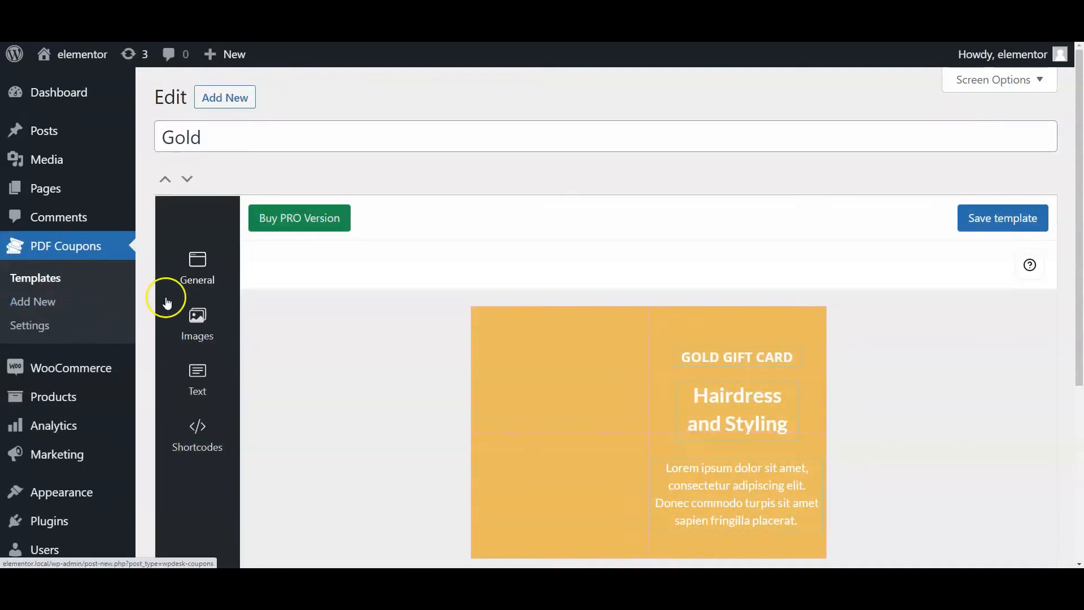
Check the Gold template's page format and size, then review its image and text elements.
{"action": "left_click", "coordinate": [197, 270]}
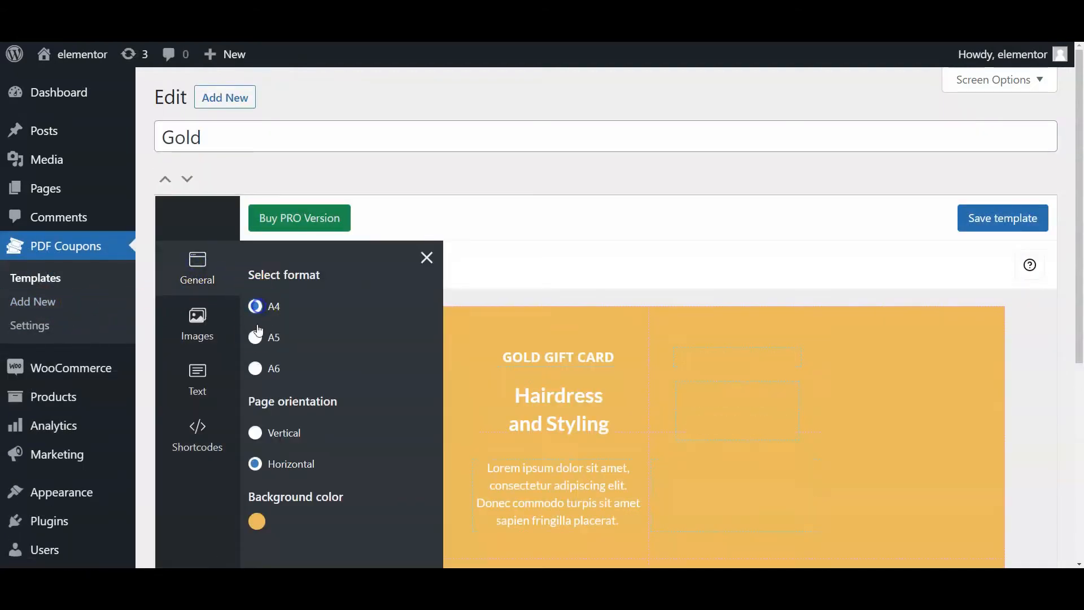
{"action": "left_click", "coordinate": [255, 368]}
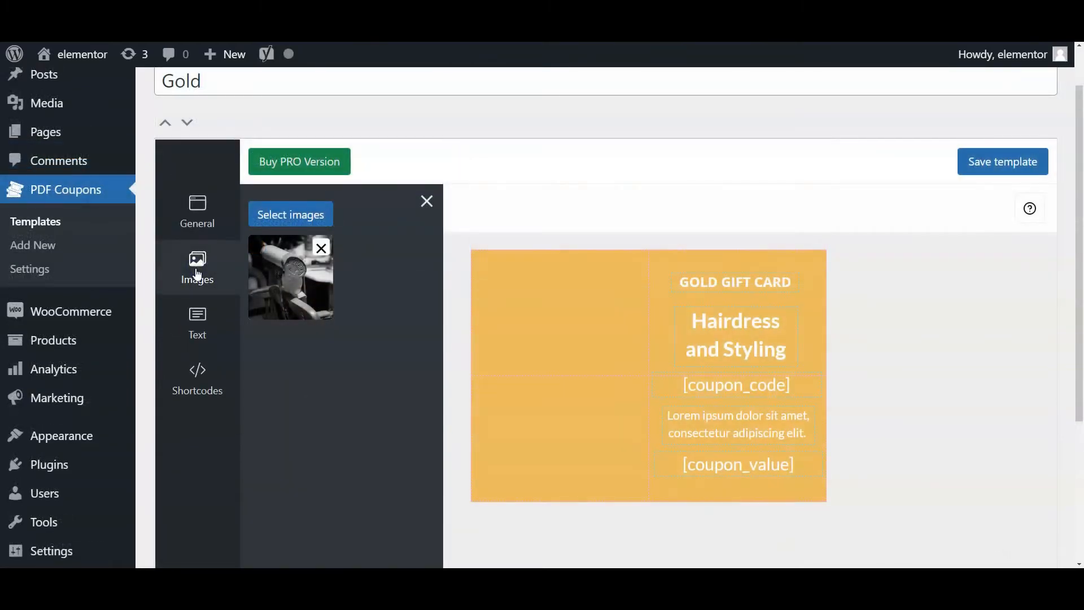
{"action": "left_click", "coordinate": [196, 323]}
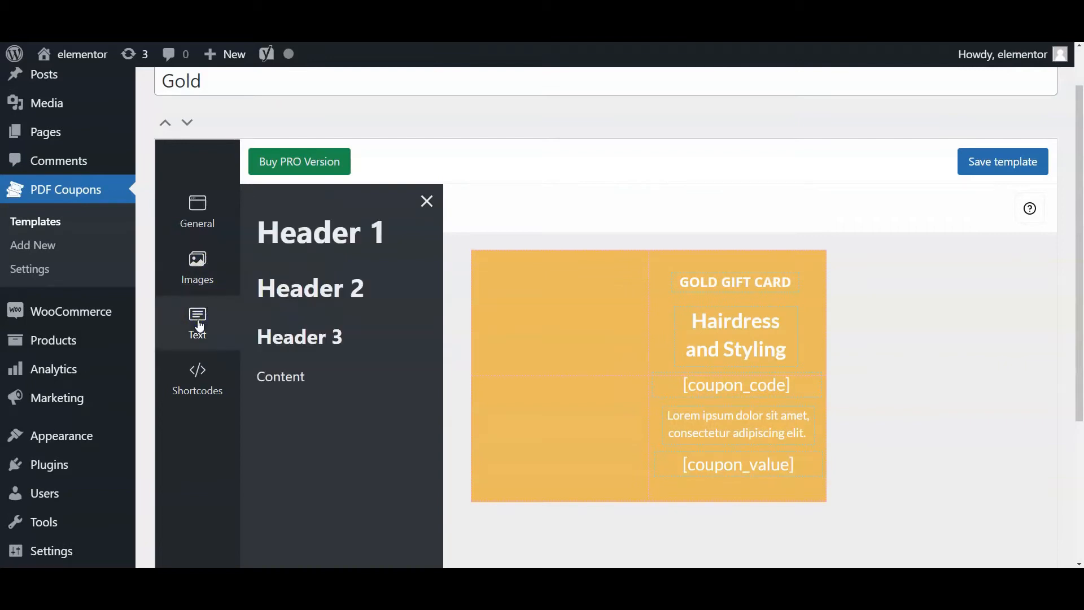
{"action": "left_click", "coordinate": [196, 377]}
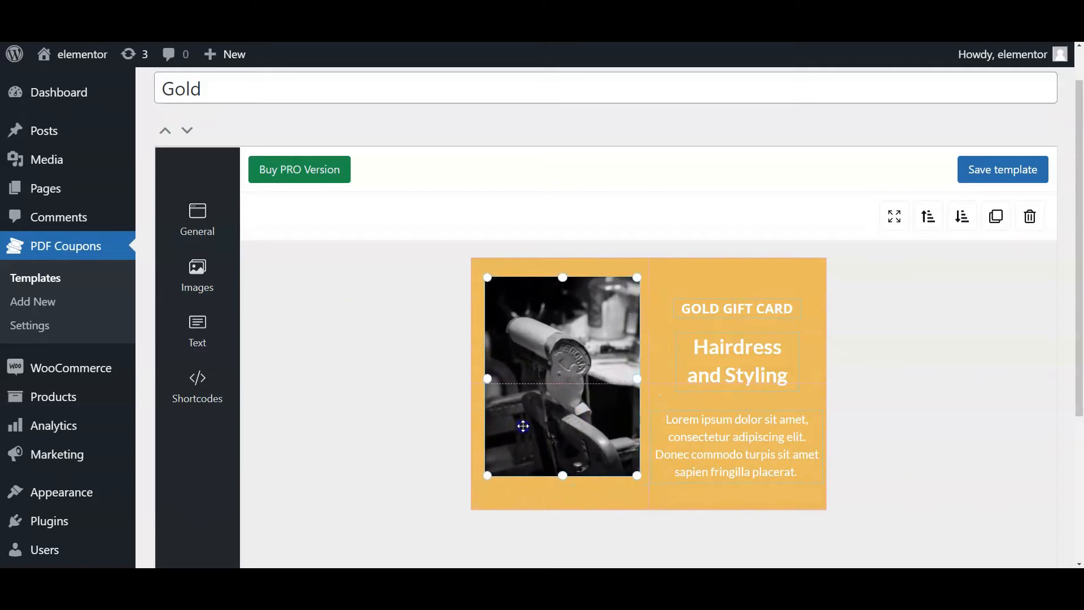
Position the hairdressing photo on the gold card beside the [coupon_code] placeholder.
{"action": "left_click", "coordinate": [196, 388]}
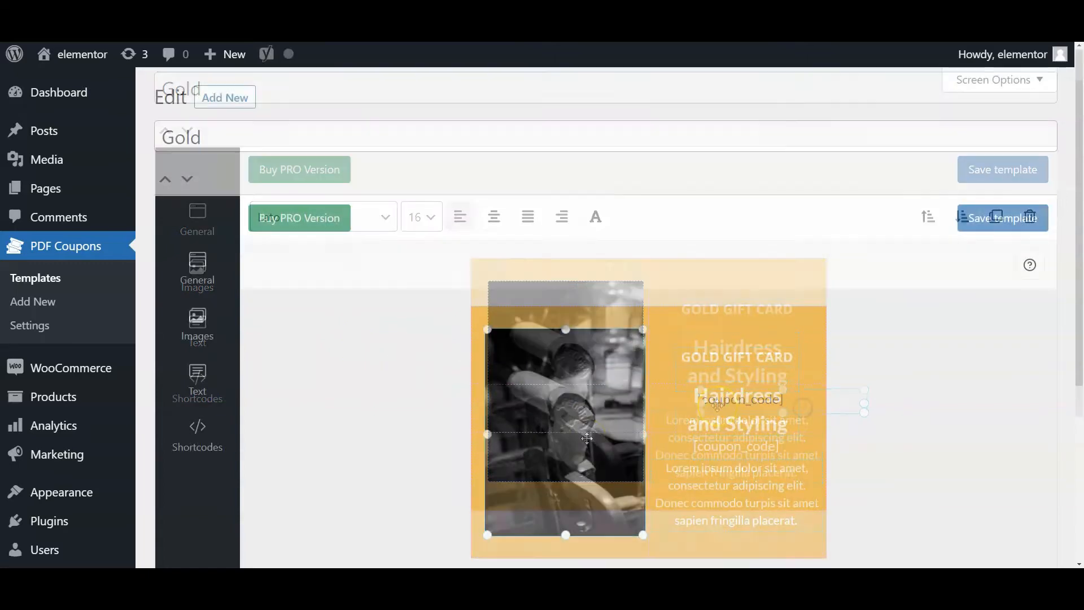
{"action": "left_click", "coordinate": [1001, 217]}
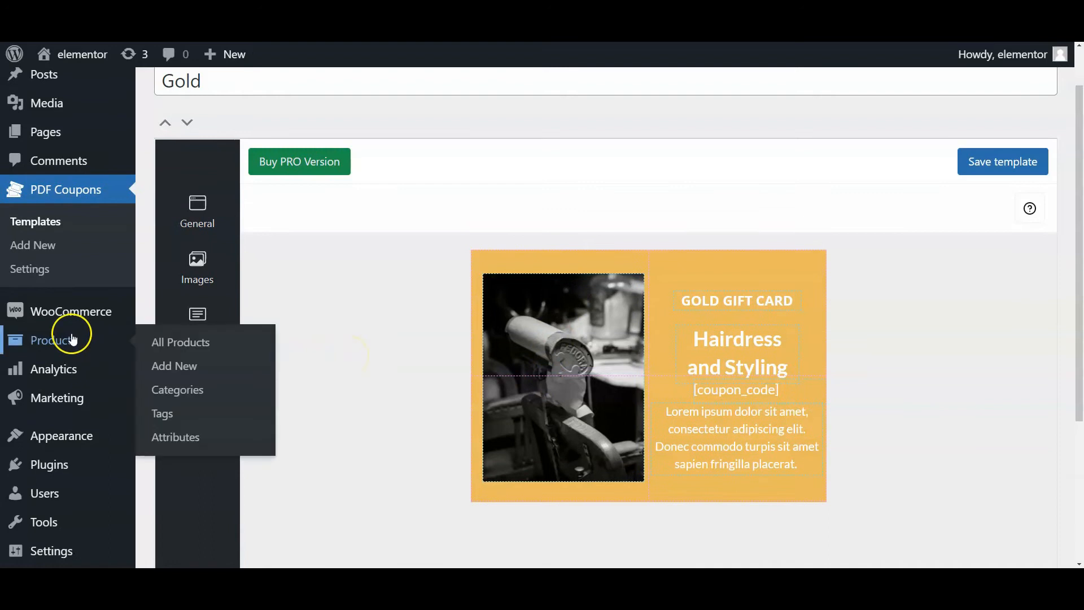
{"action": "mouse_move", "coordinate": [174, 366]}
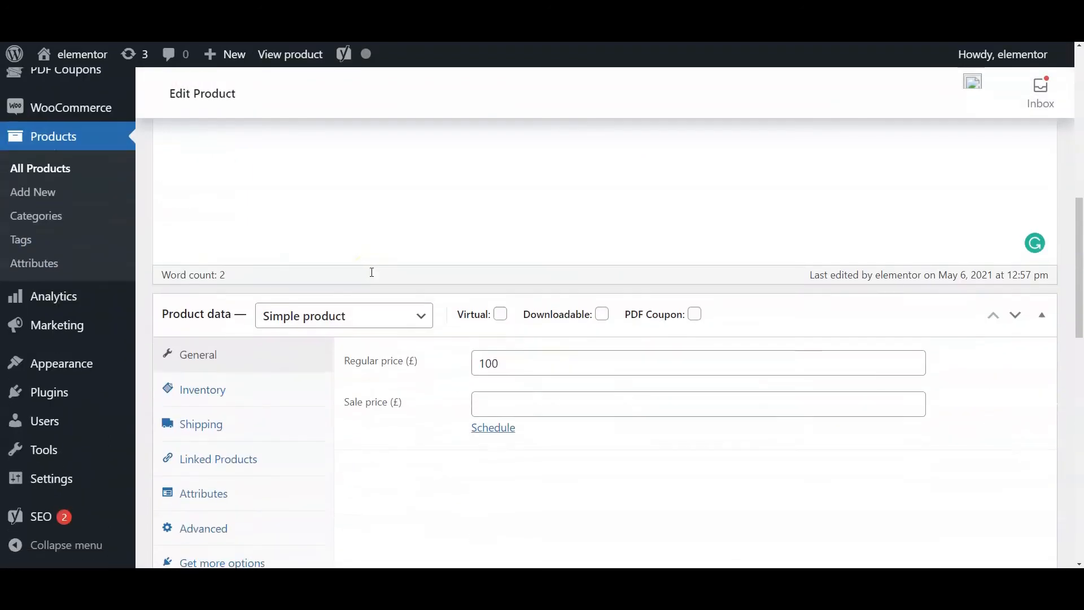
Mark the product as a PDF coupon, trying variable product type and returning to simple.
{"action": "left_click", "coordinate": [694, 314]}
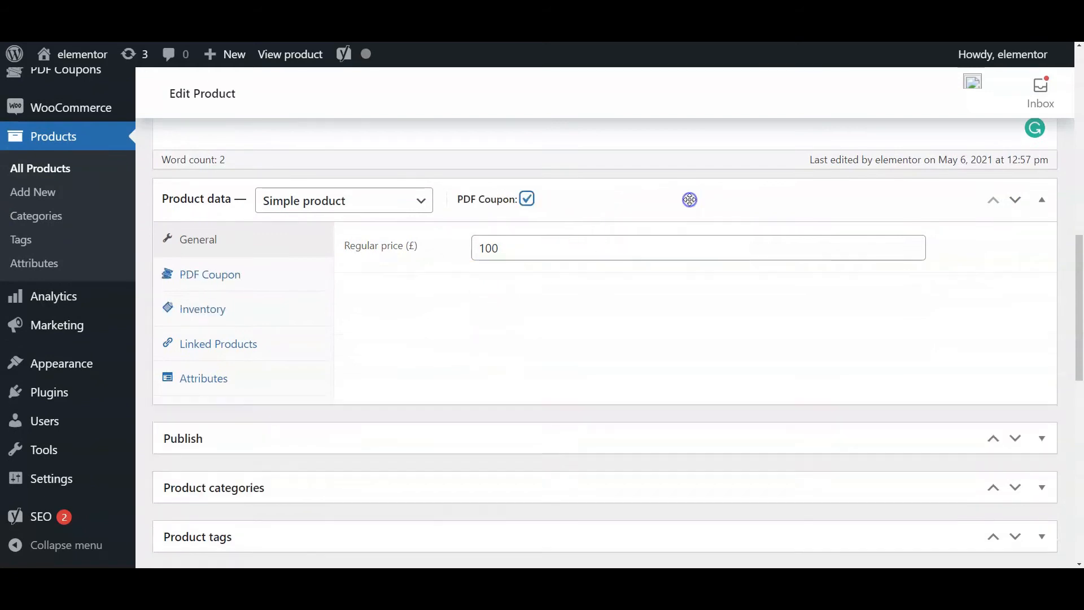
{"action": "left_click", "coordinate": [342, 201]}
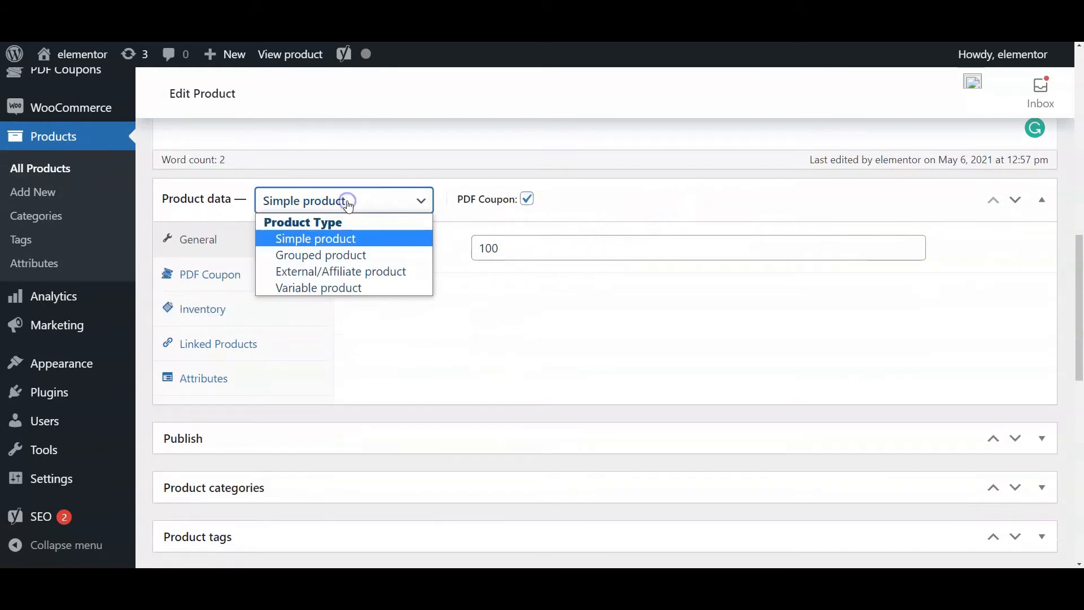
{"action": "left_click", "coordinate": [318, 288]}
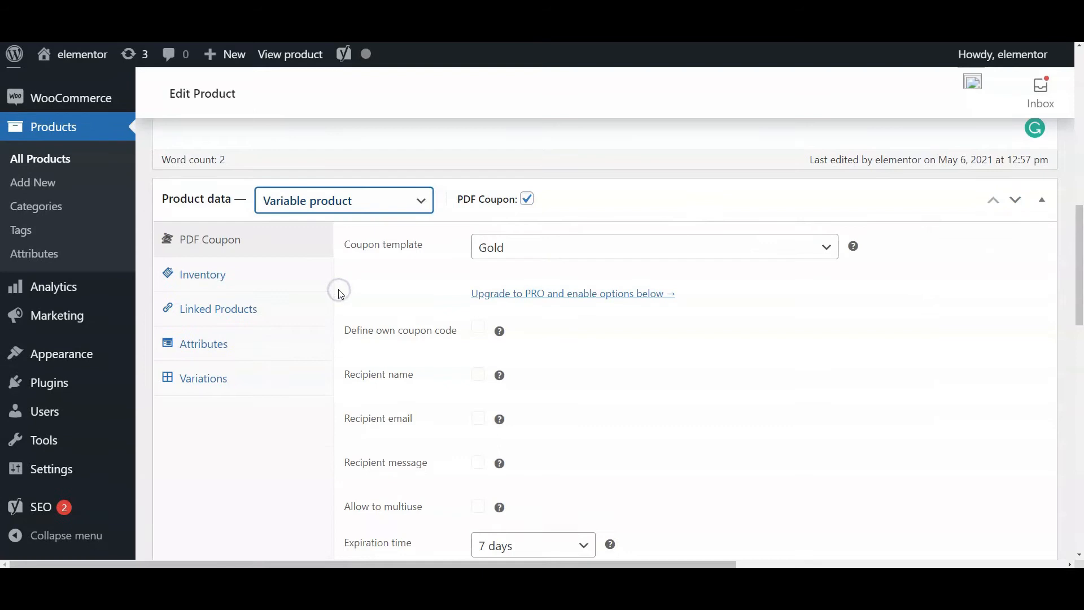
{"action": "left_click", "coordinate": [343, 201]}
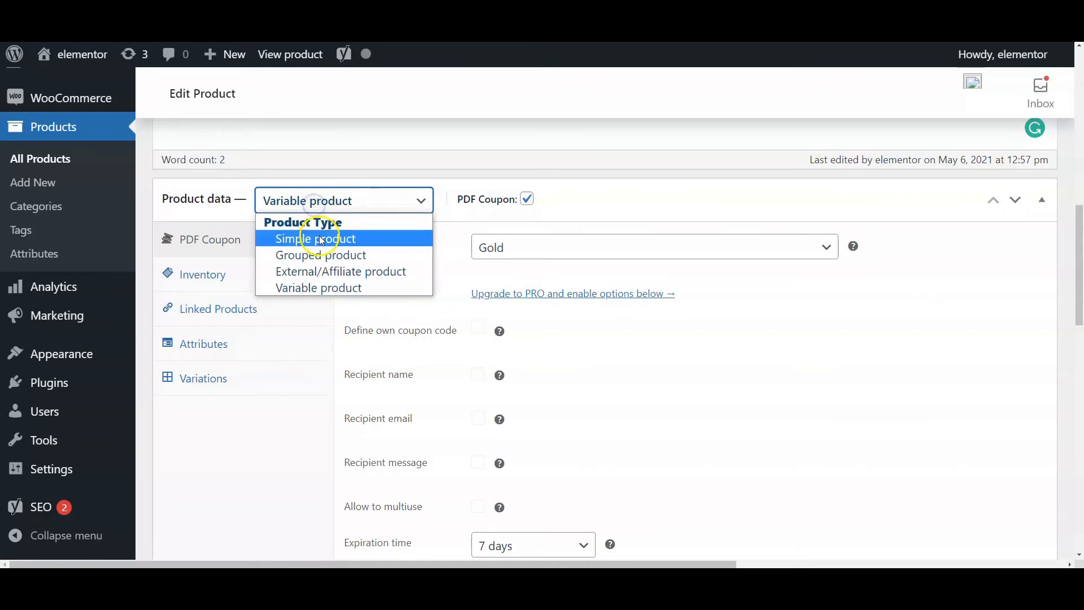
{"action": "left_click", "coordinate": [316, 238]}
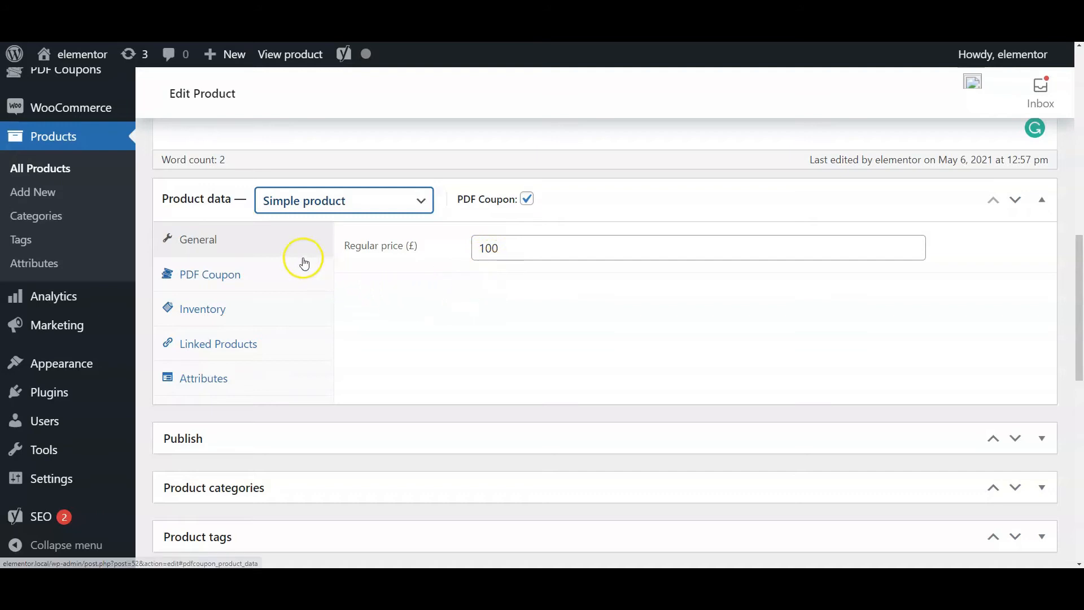
Keep the Gold coupon template and 7-day expiry, and toggle free shipping for the coupon.
{"action": "left_click", "coordinate": [210, 274]}
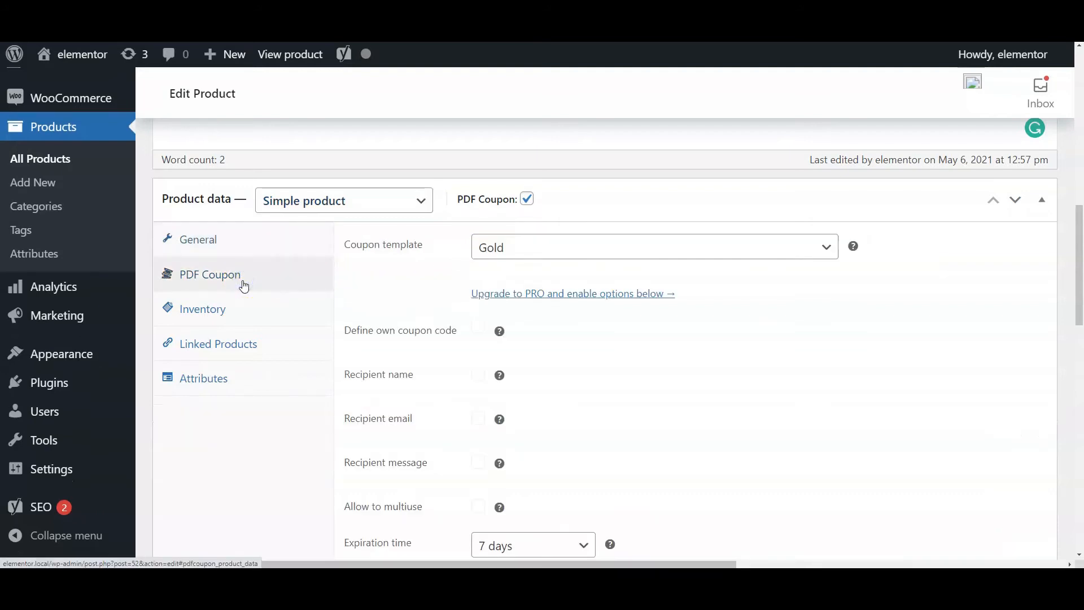
{"action": "left_click", "coordinate": [651, 246]}
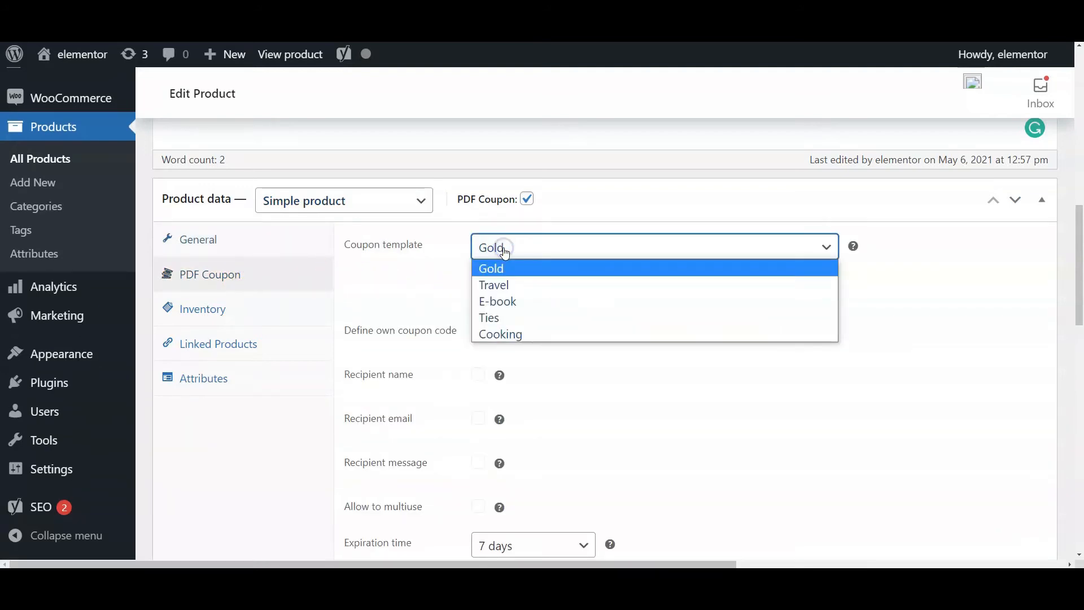
{"action": "mouse_move", "coordinate": [493, 284]}
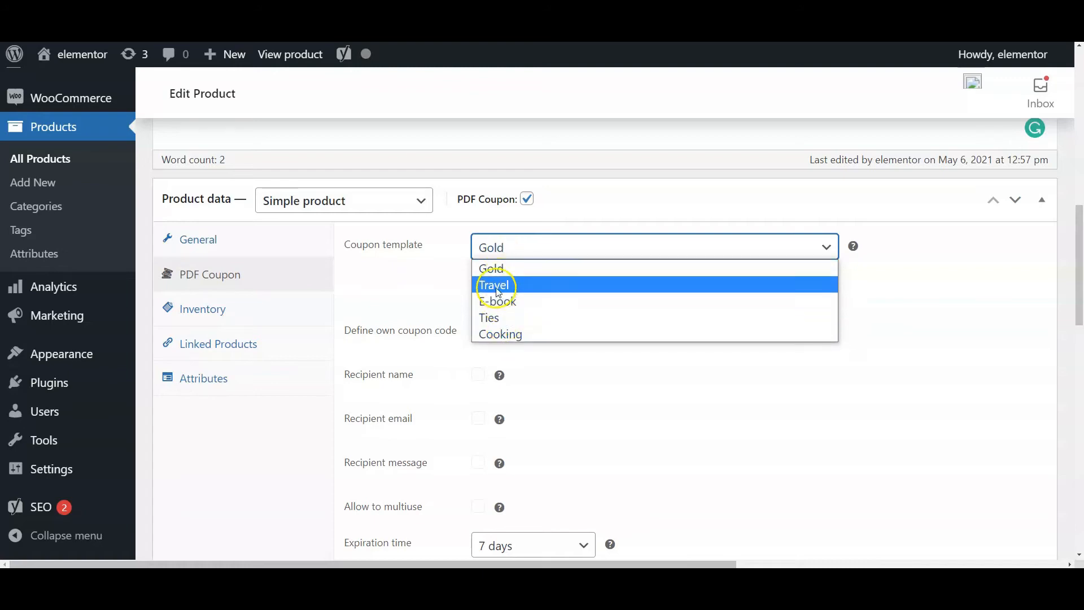
{"action": "left_click", "coordinate": [489, 269]}
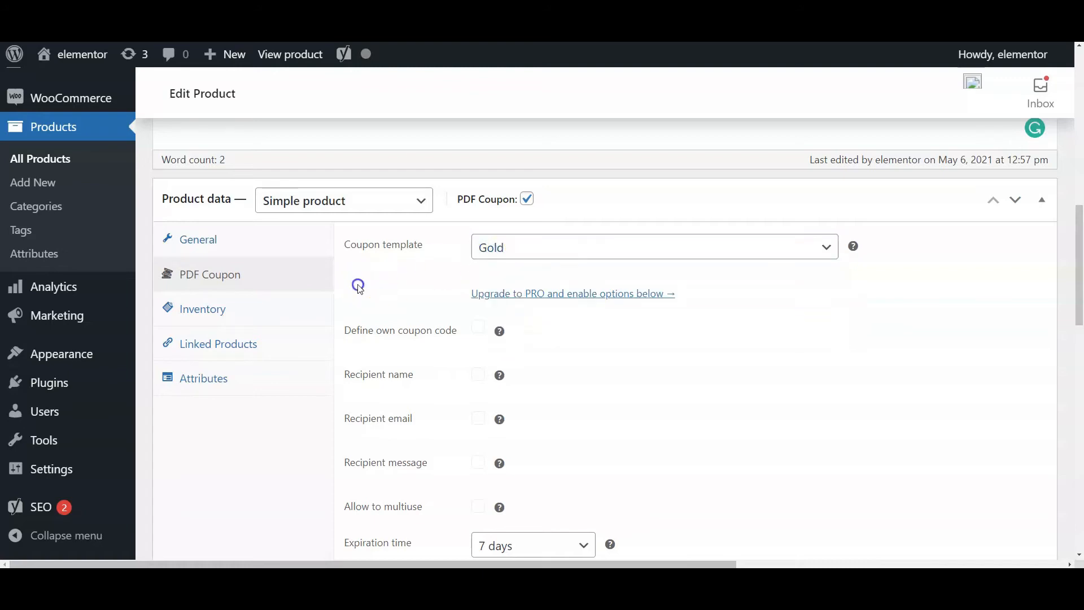
{"action": "scroll", "scroll_direction": "down", "scroll_amount": 3}
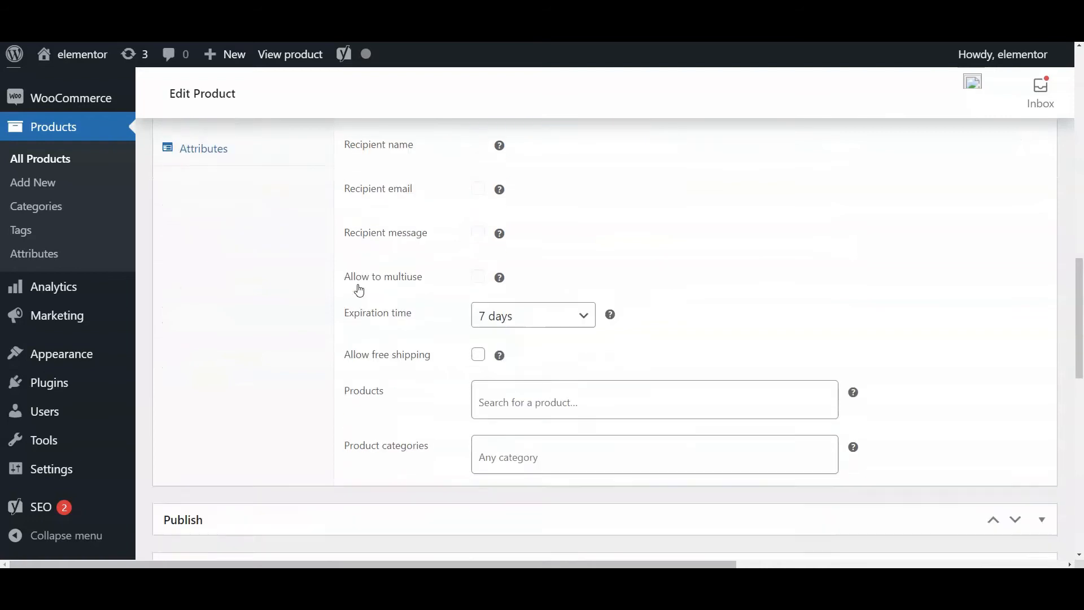
{"action": "left_click", "coordinate": [531, 315]}
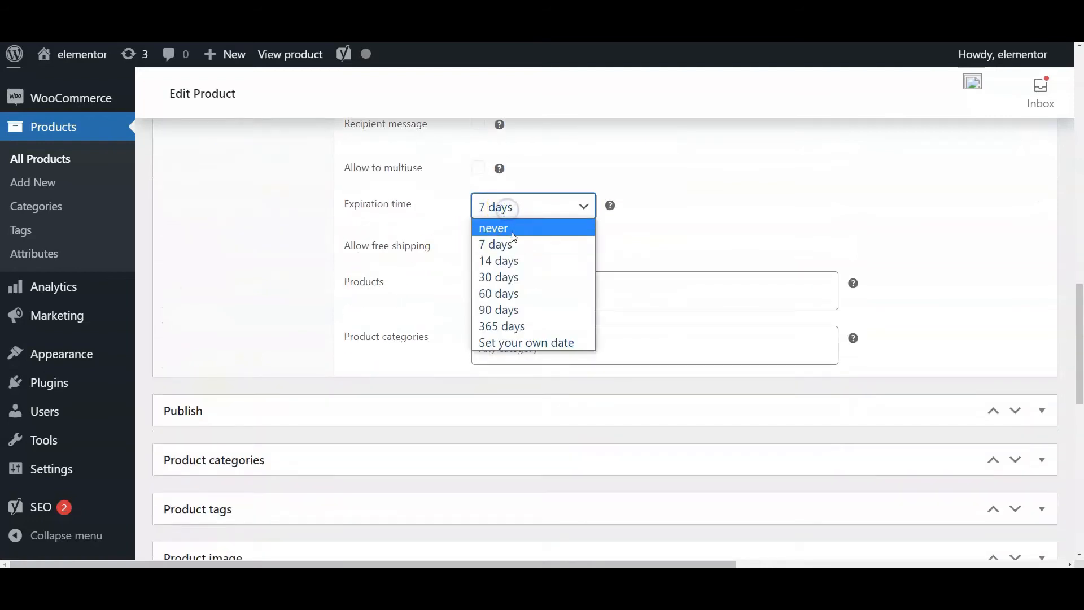
{"action": "mouse_move", "coordinate": [505, 225]}
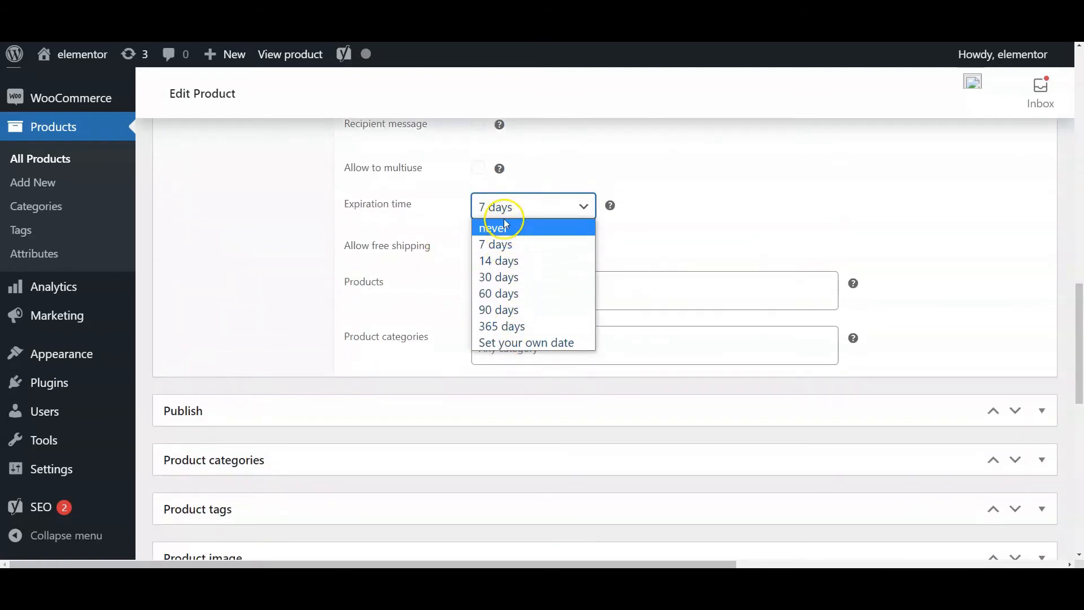
{"action": "left_click", "coordinate": [478, 245]}
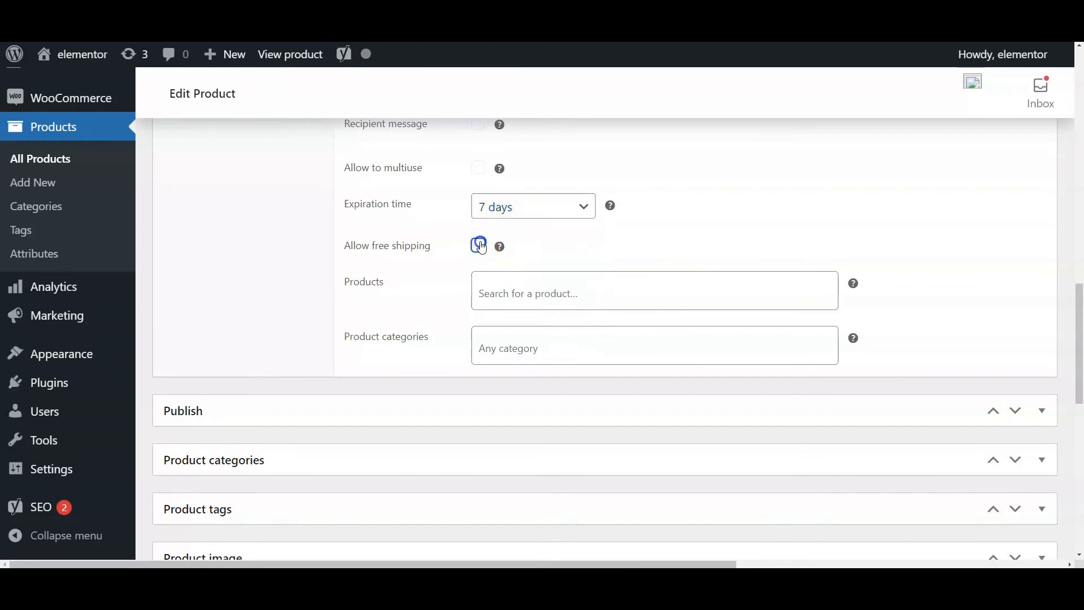
{"action": "left_click", "coordinate": [654, 292]}
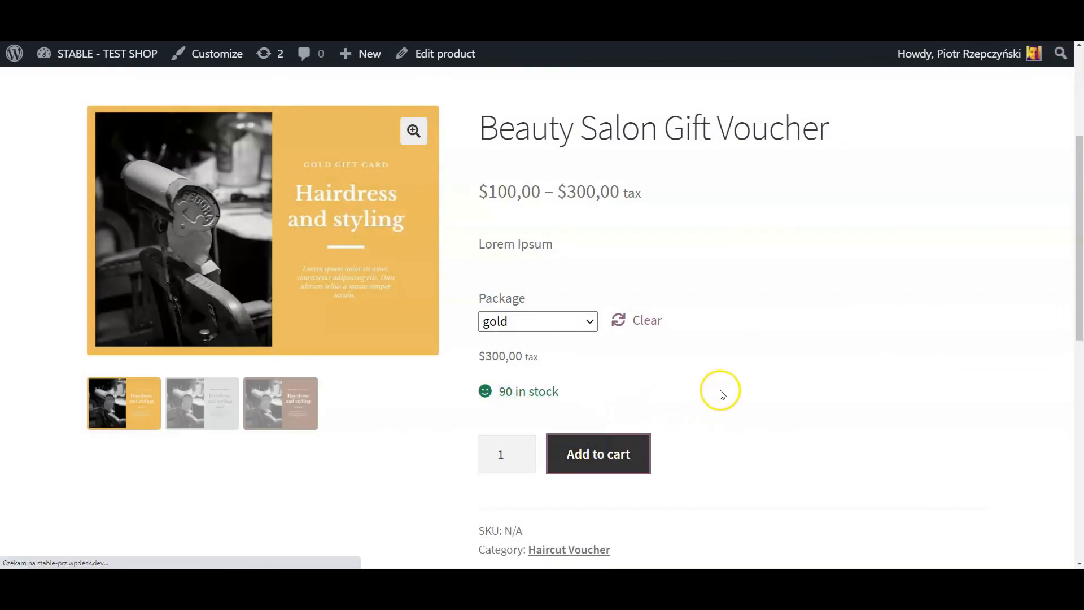
Add the gold gift voucher to the cart on the storefront and view the cart.
{"action": "left_click", "coordinate": [597, 454]}
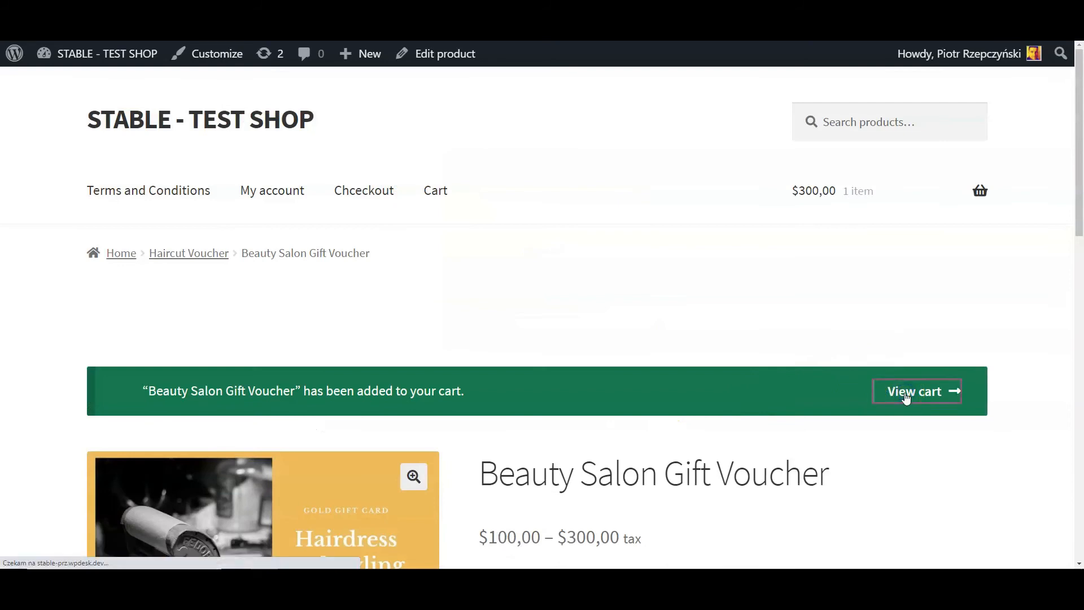
{"action": "left_click", "coordinate": [915, 392]}
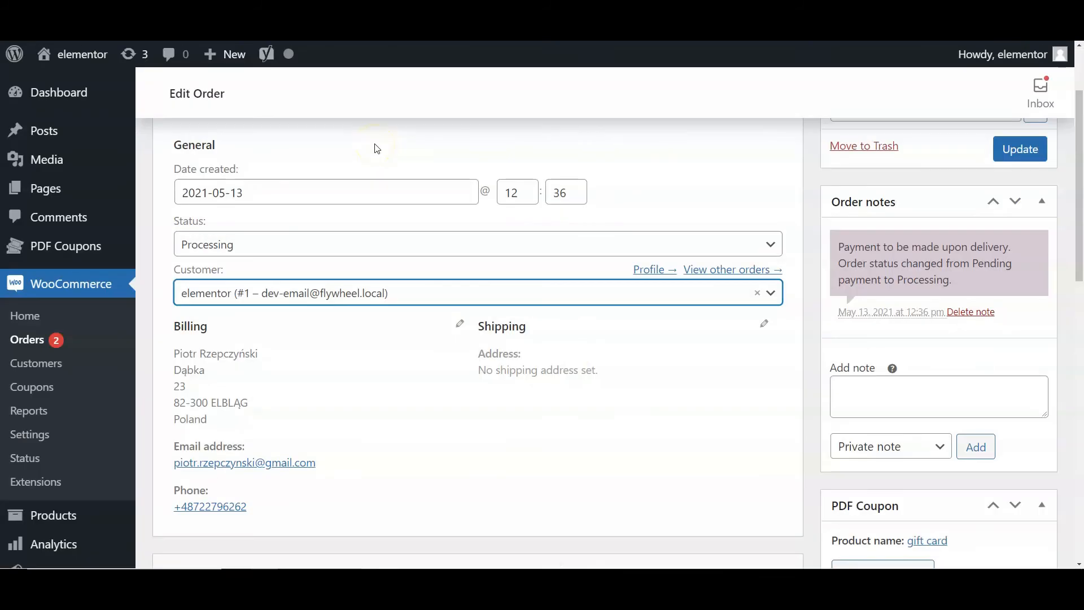
Generate the order's PDF coupon (code 6t5b6), download it and view the coupon email.
{"action": "scroll", "scroll_direction": "down", "scroll_amount": 3}
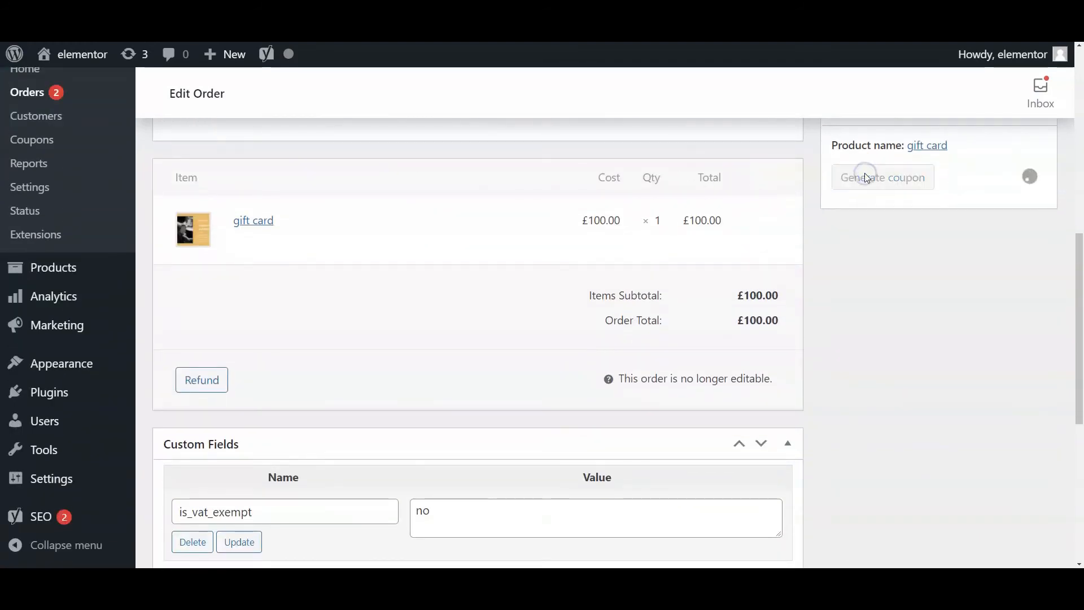
{"action": "left_click", "coordinate": [881, 177]}
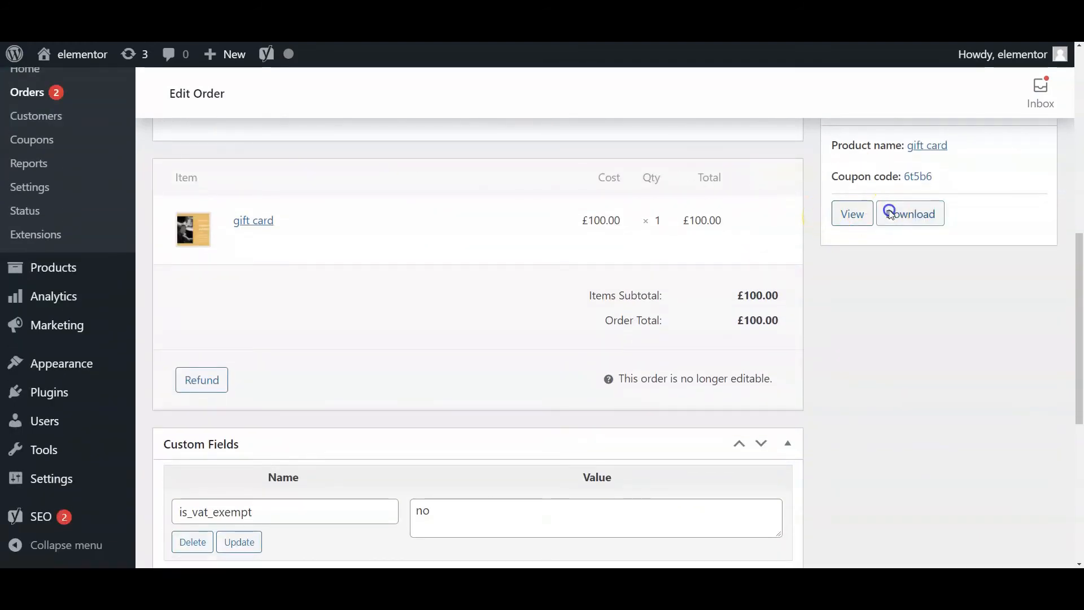
{"action": "left_click", "coordinate": [909, 213]}
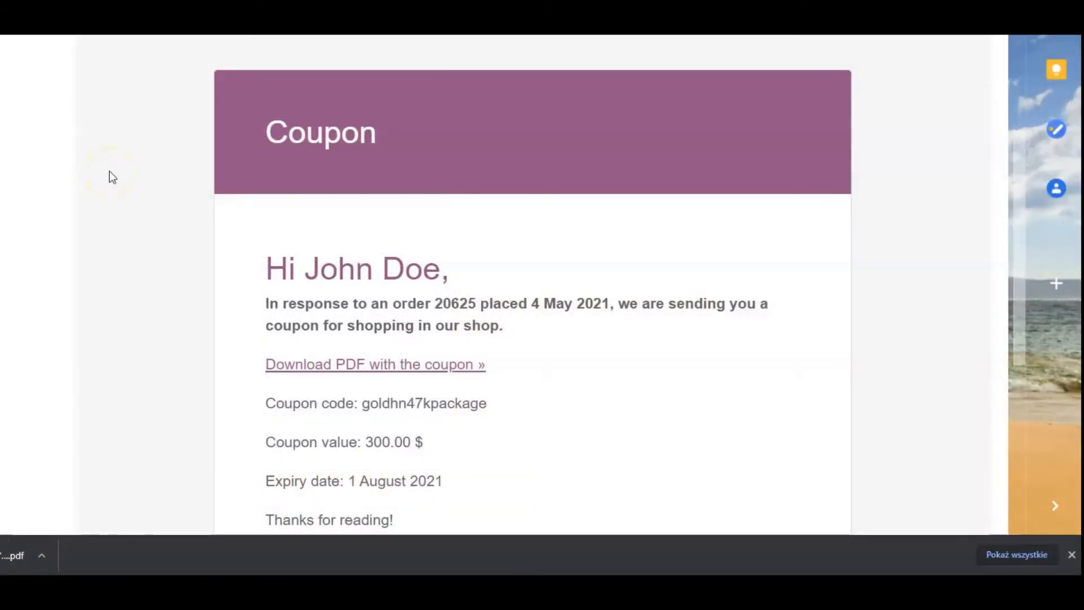
{"action": "scroll", "scroll_direction": "down", "scroll_amount": 3}
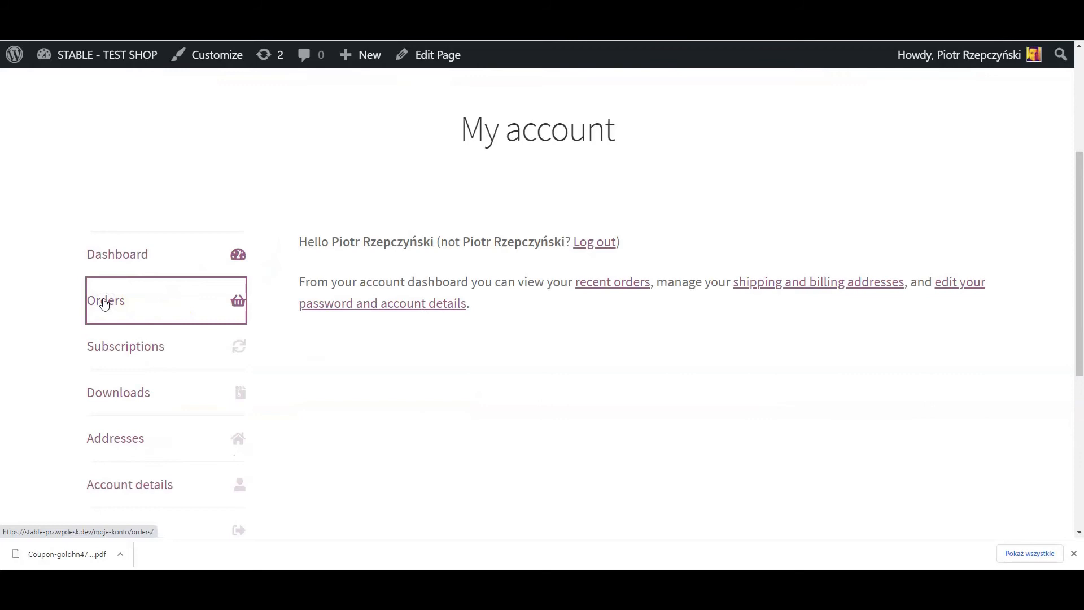
In My account, list the customer's orders and view order #20625.
{"action": "left_click", "coordinate": [105, 300]}
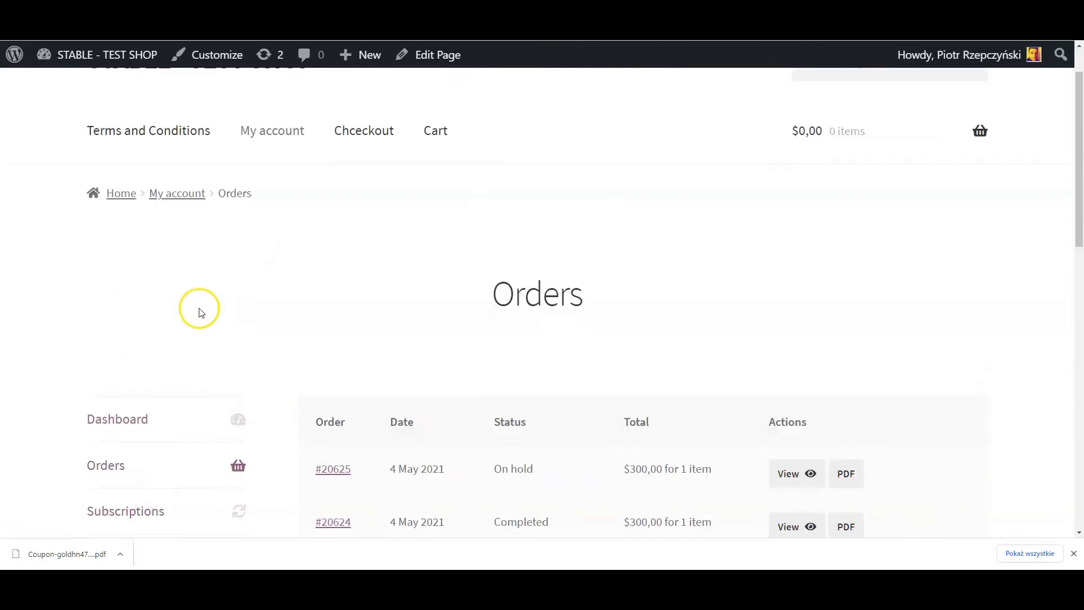
{"action": "scroll", "scroll_direction": "down", "scroll_amount": 3}
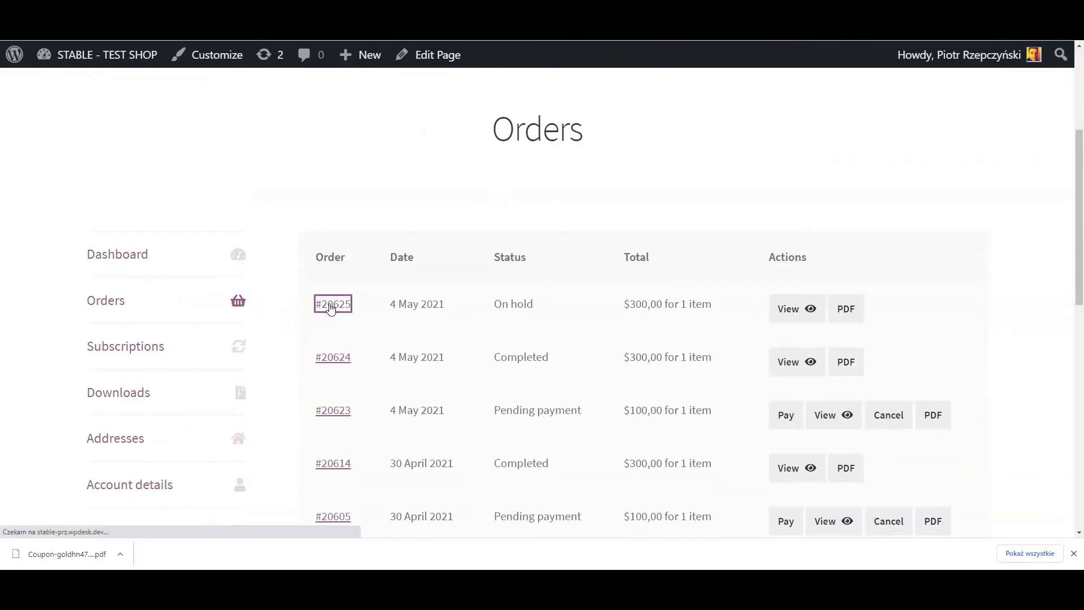
{"action": "left_click", "coordinate": [332, 303]}
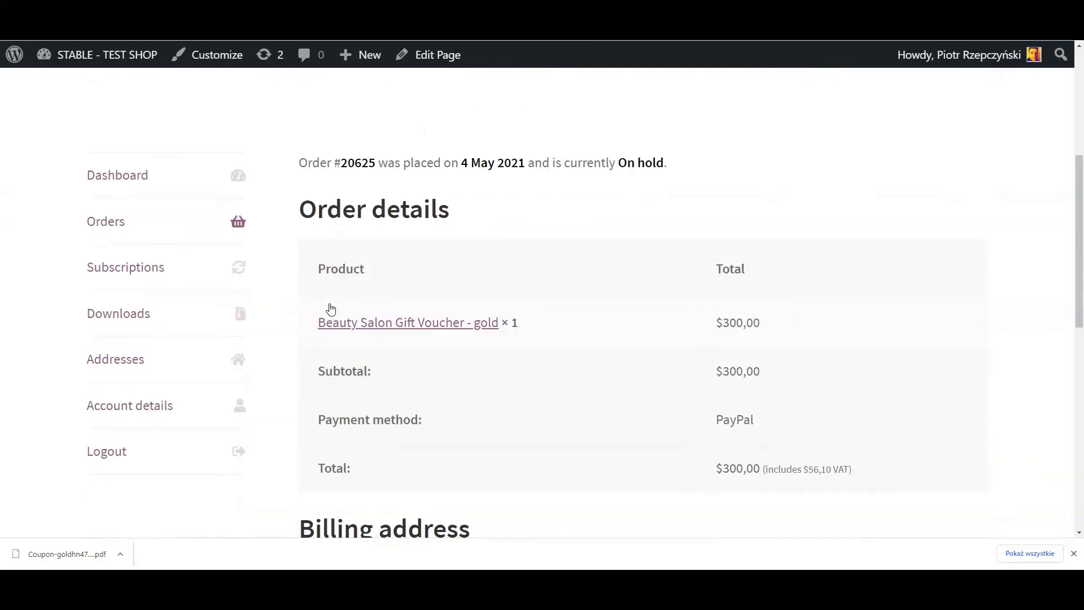
Follow the order's gold voucher PDF coupon link and browse the Flexible PDF Coupons page.
{"action": "scroll", "scroll_direction": "down", "scroll_amount": 3}
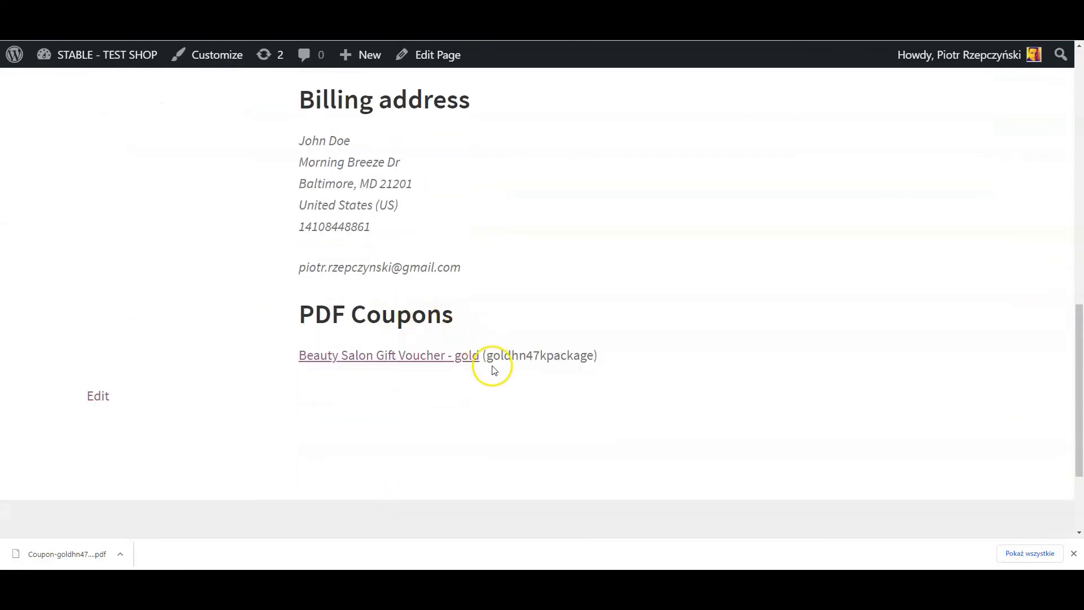
{"action": "left_click", "coordinate": [385, 354]}
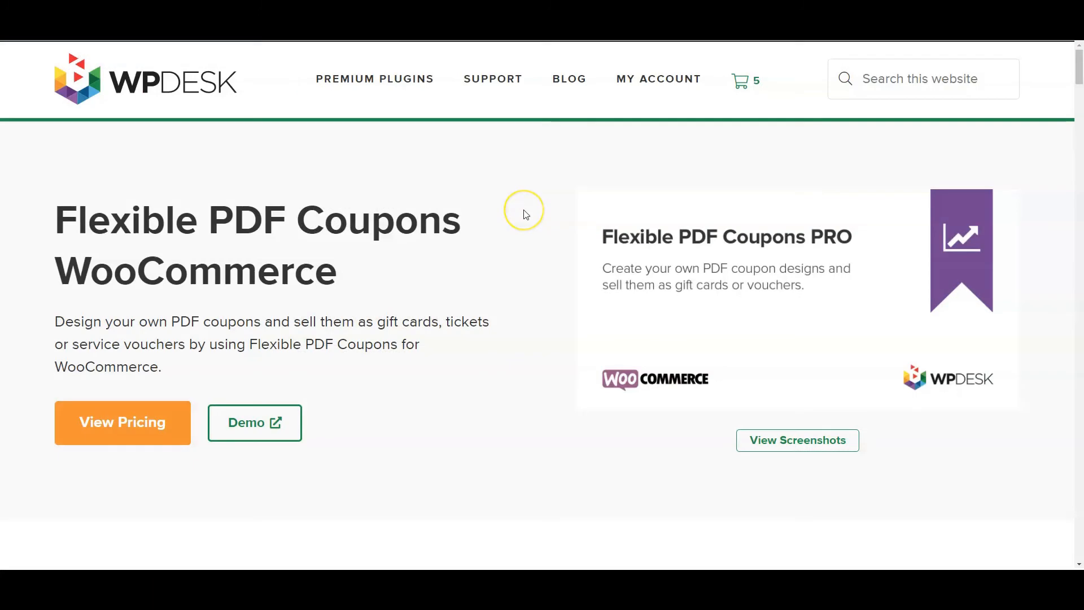
{"action": "mouse_move", "coordinate": [522, 215]}
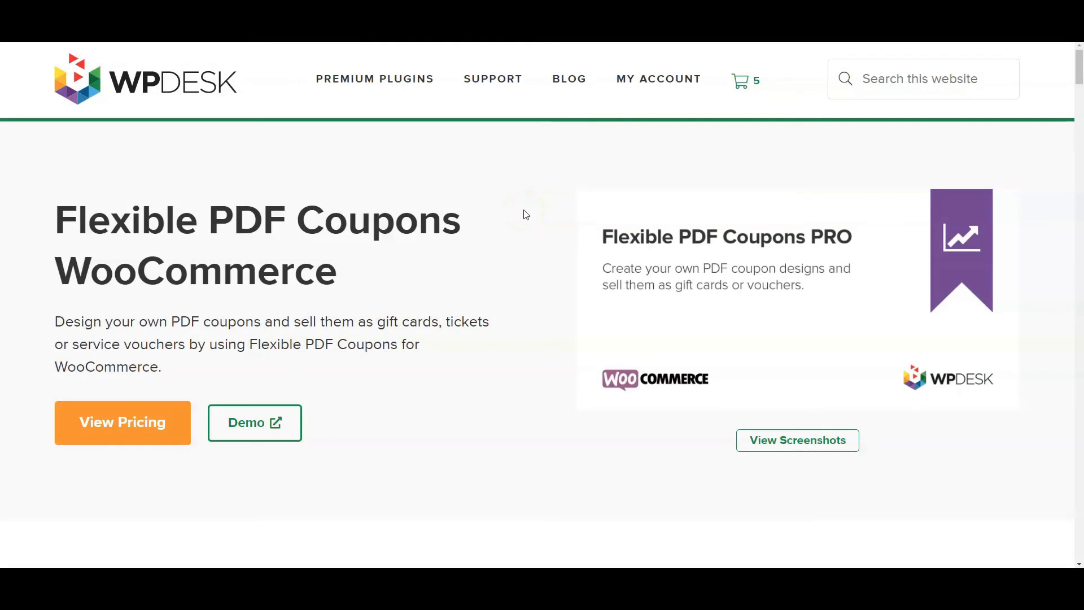
{"action": "scroll", "scroll_direction": "down", "scroll_amount": 3}
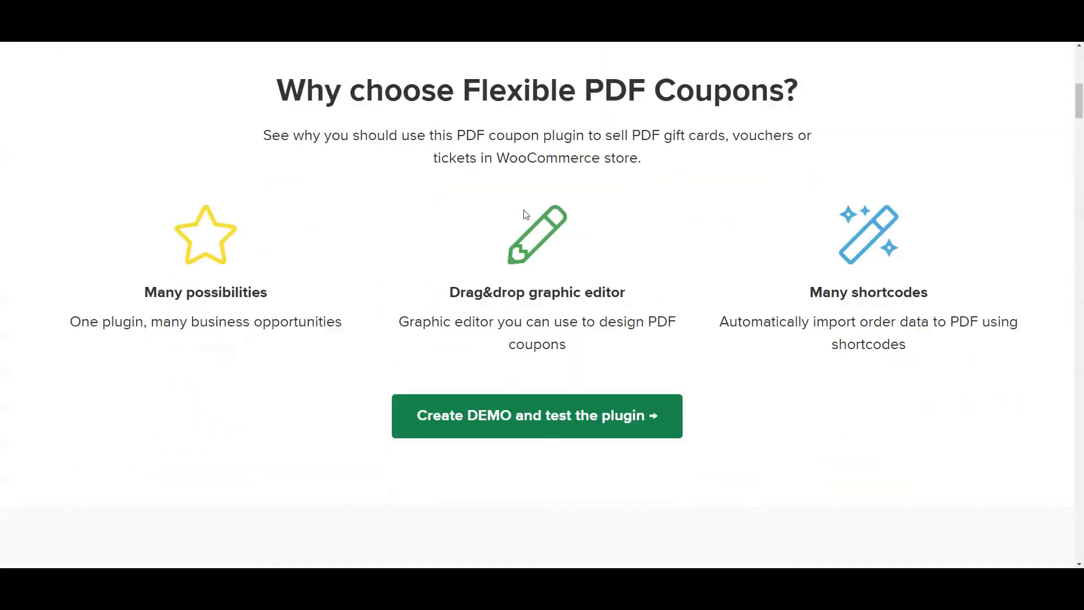
Show the voucher's recipient name, email and message fields and the template's Shortcodes panel.
{"action": "left_click", "coordinate": [537, 416]}
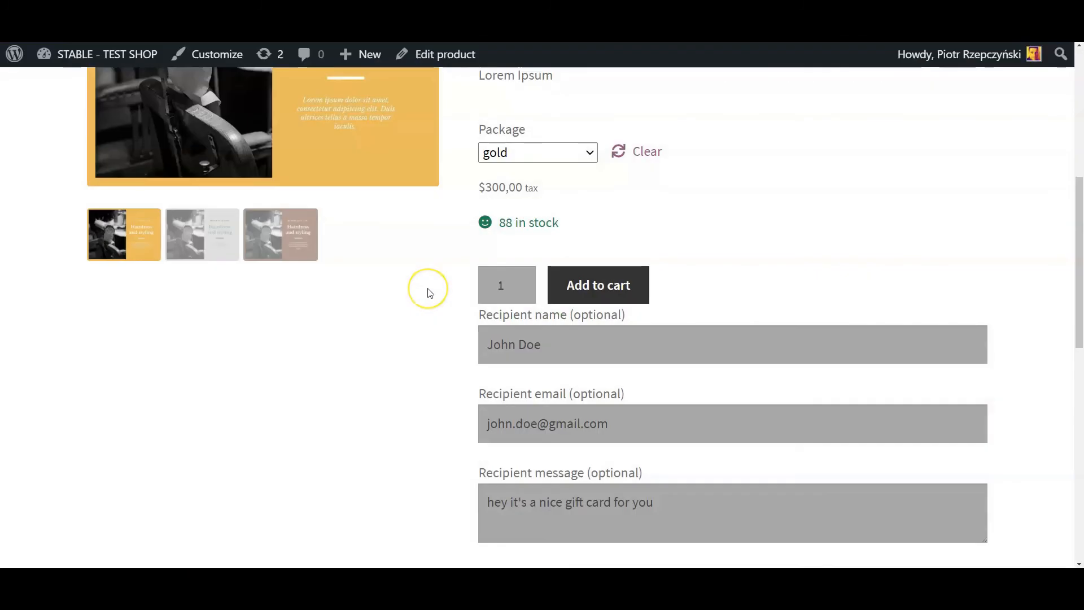
{"action": "scroll", "scroll_direction": "down", "scroll_amount": 3}
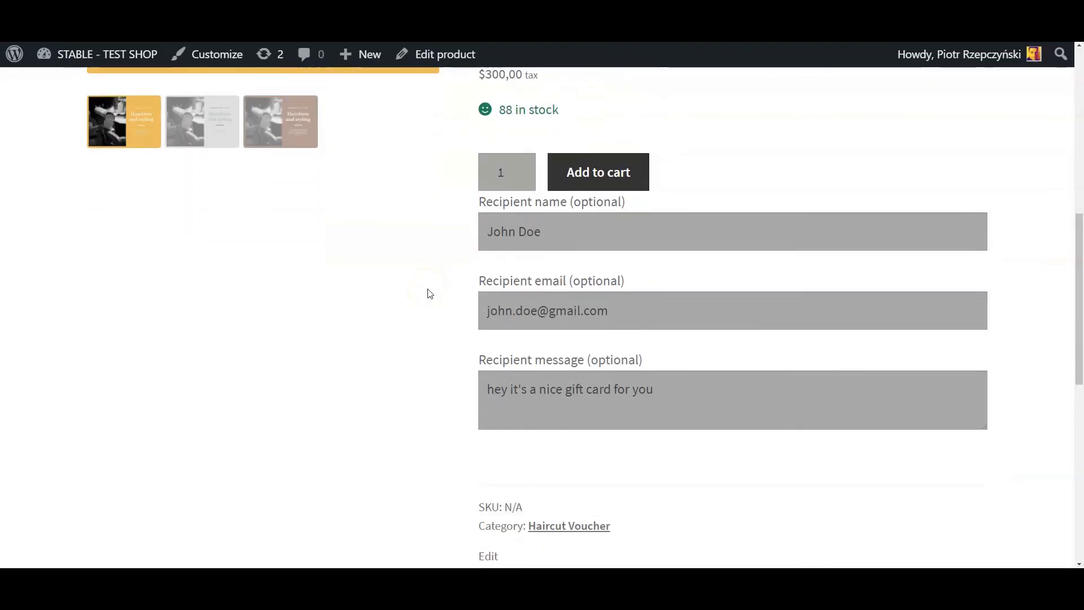
{"action": "scroll", "scroll_direction": "down", "scroll_amount": 3}
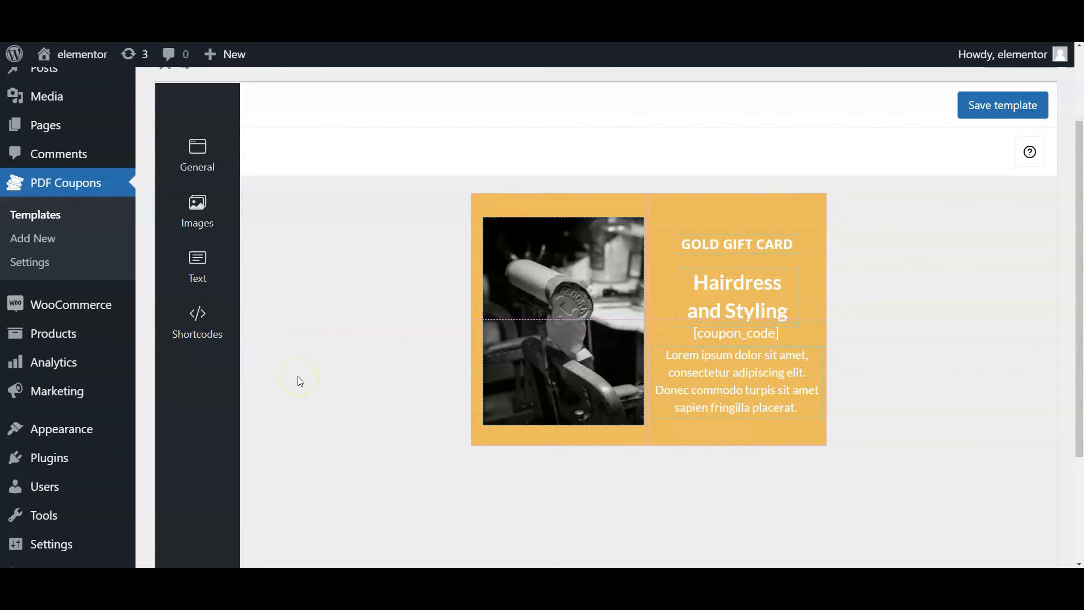
{"action": "left_click", "coordinate": [196, 322]}
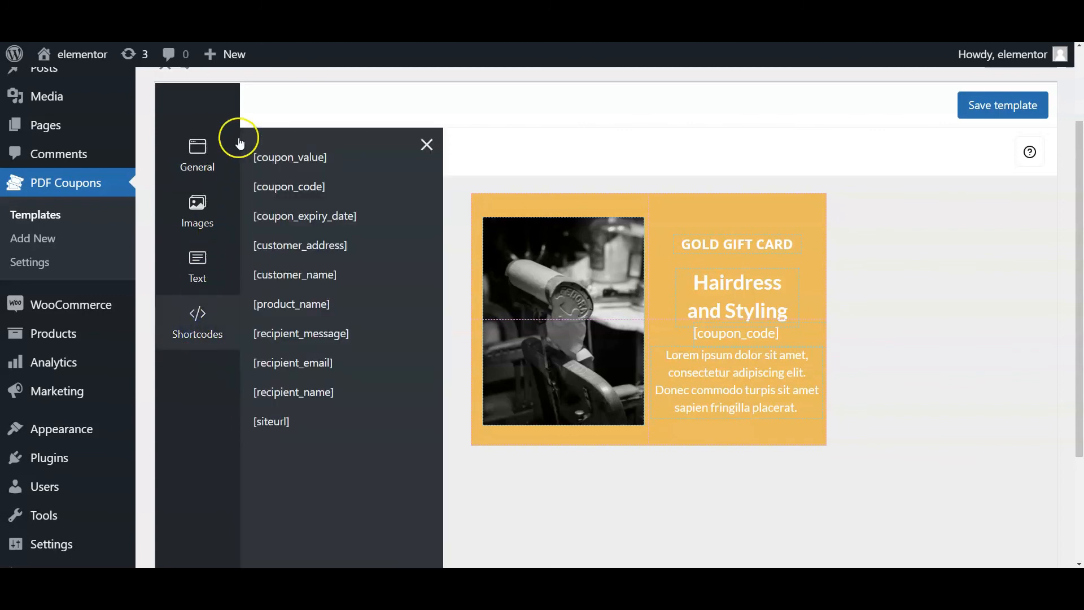
{"action": "mouse_move", "coordinate": [301, 144]}
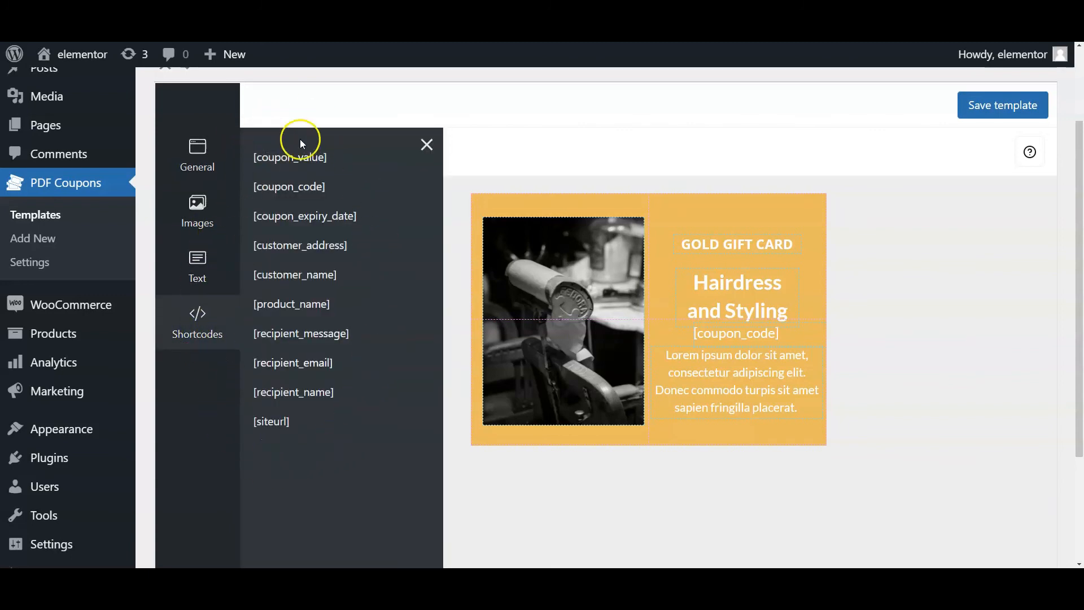
Review the PDF Coupons settings, then the product's recipient and expiry coupon options.
{"action": "left_click", "coordinate": [30, 262]}
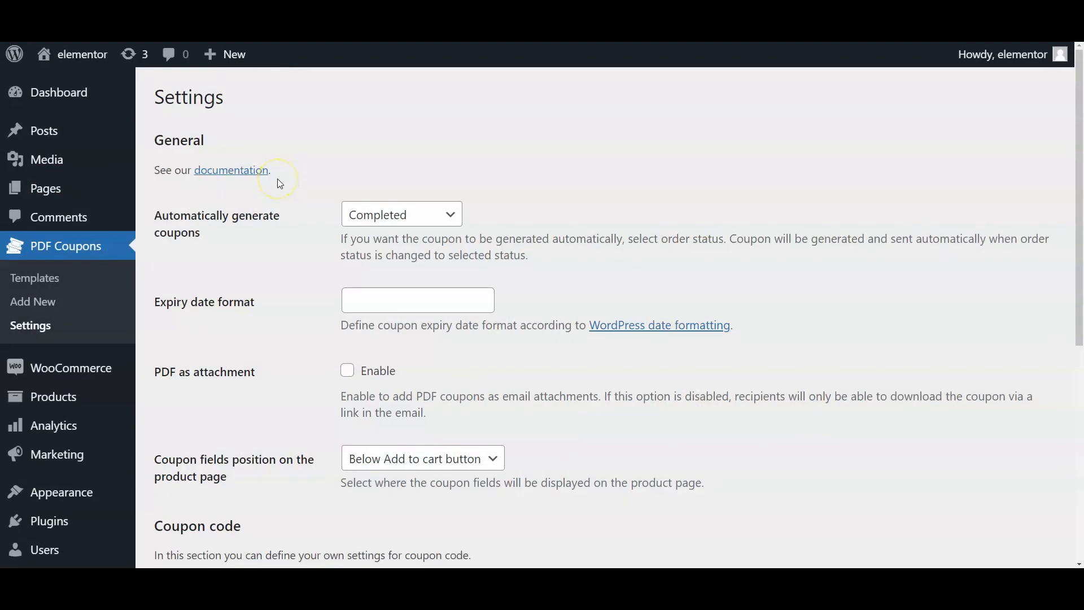
{"action": "scroll", "scroll_direction": "down", "scroll_amount": 3}
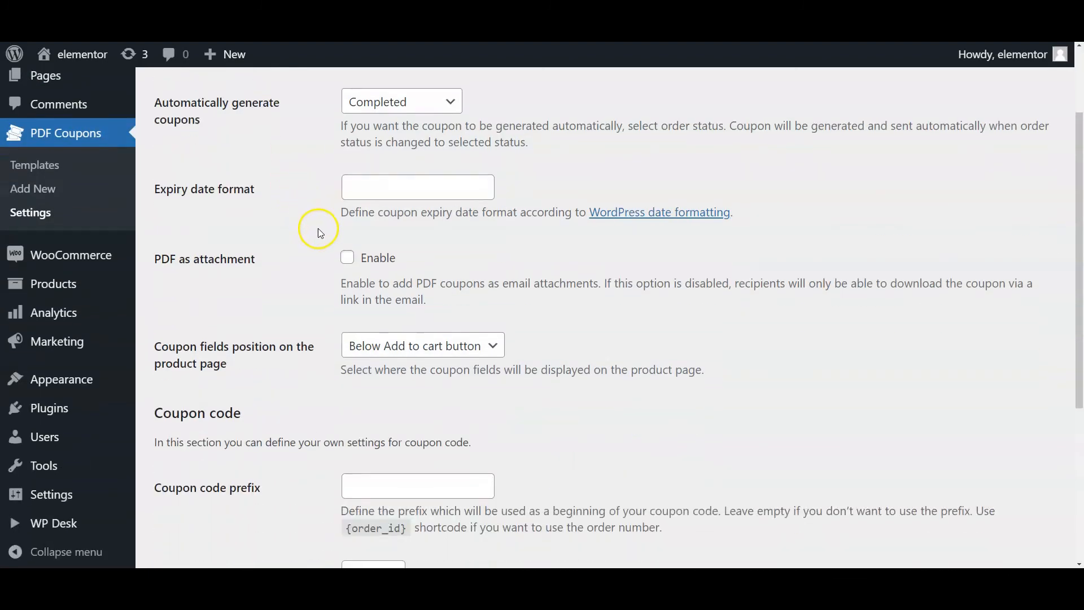
{"action": "left_click", "coordinate": [347, 257]}
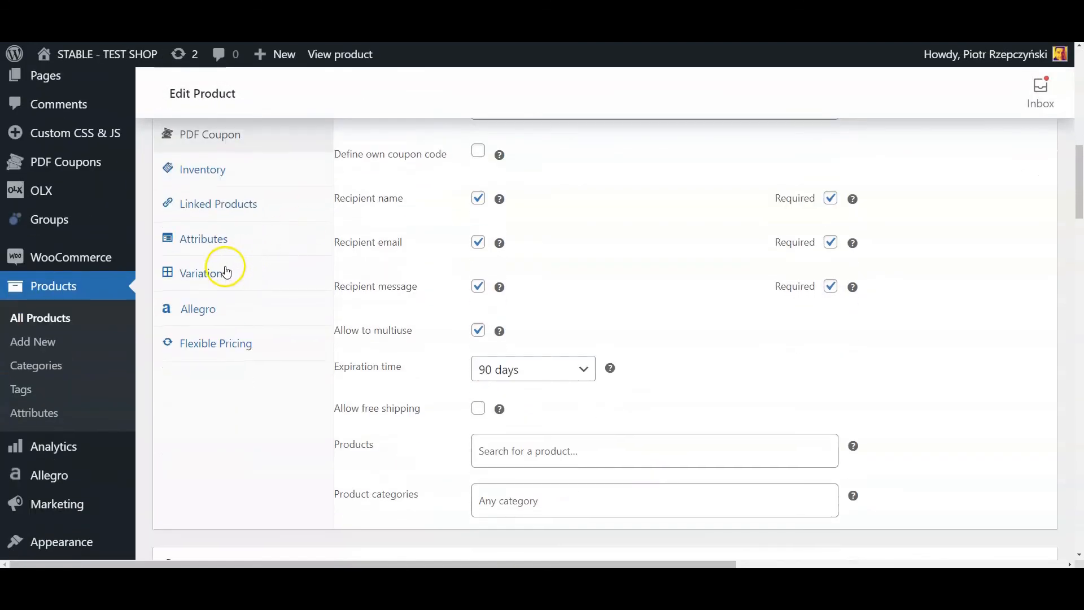
Show the gold, silver and bronze variations and expand gold with its 300 price and coupon option.
{"action": "left_click", "coordinate": [204, 272]}
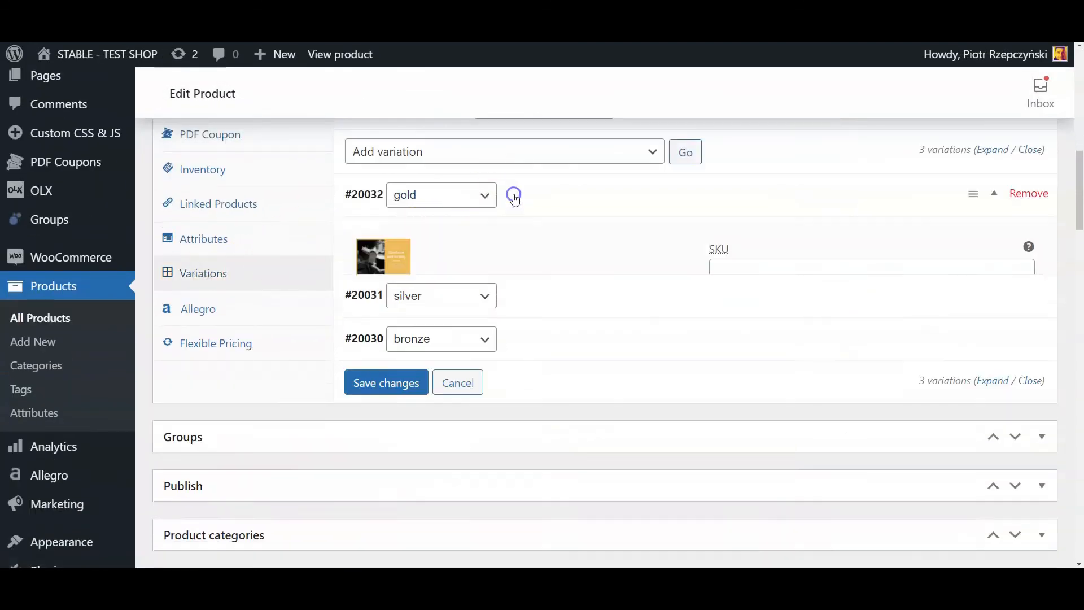
{"action": "left_click", "coordinate": [514, 195]}
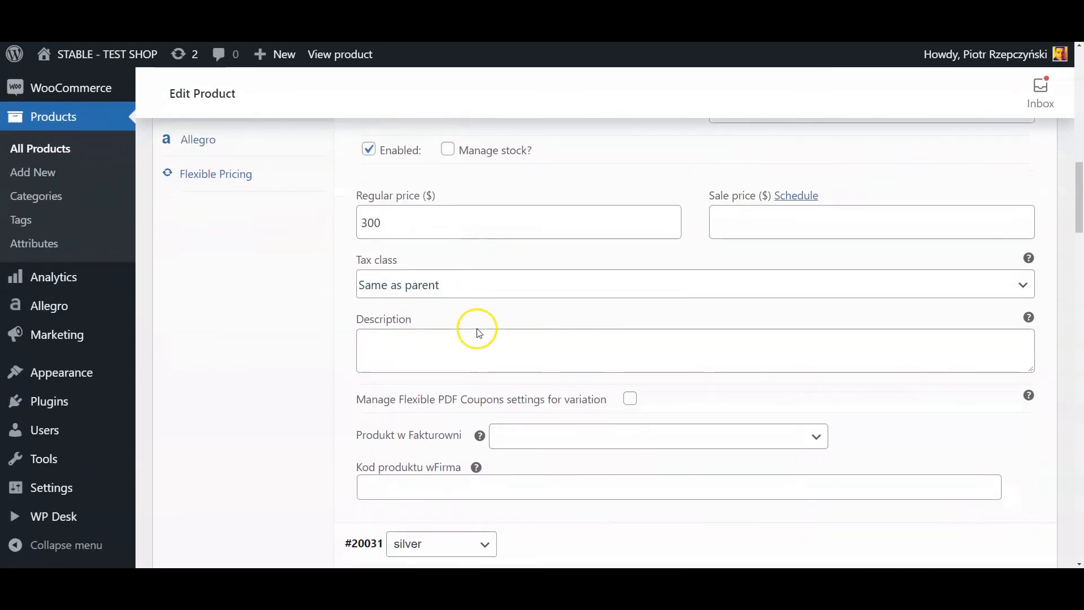